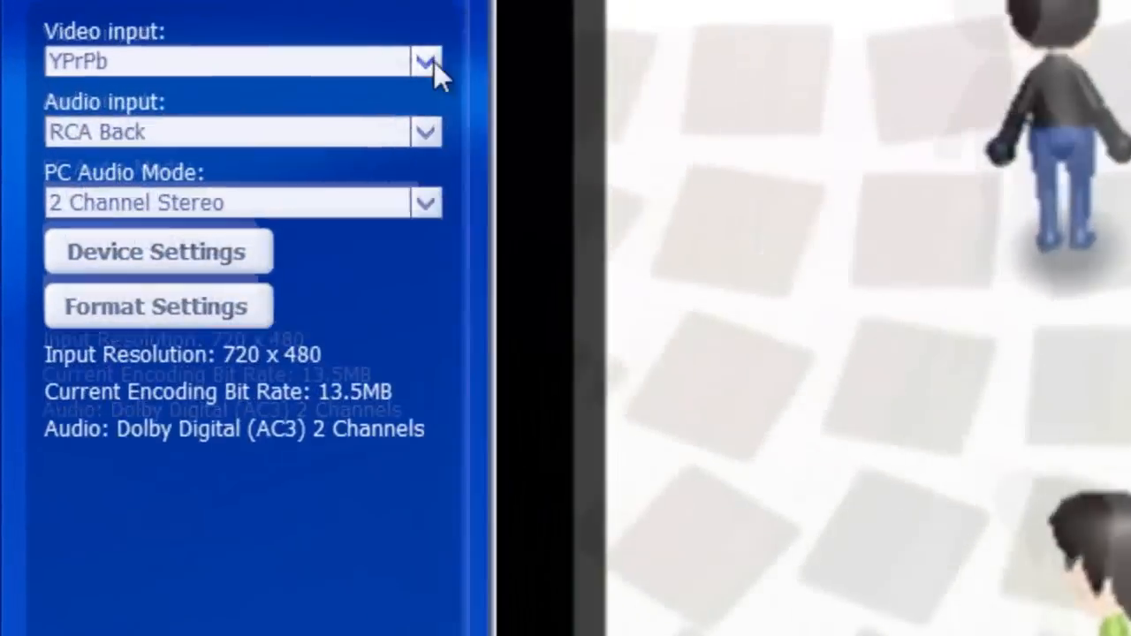
Bring up the H264 encoder format properties showing 720x480 at 60 fps, 13.5 Mbps
left_click(427, 60)
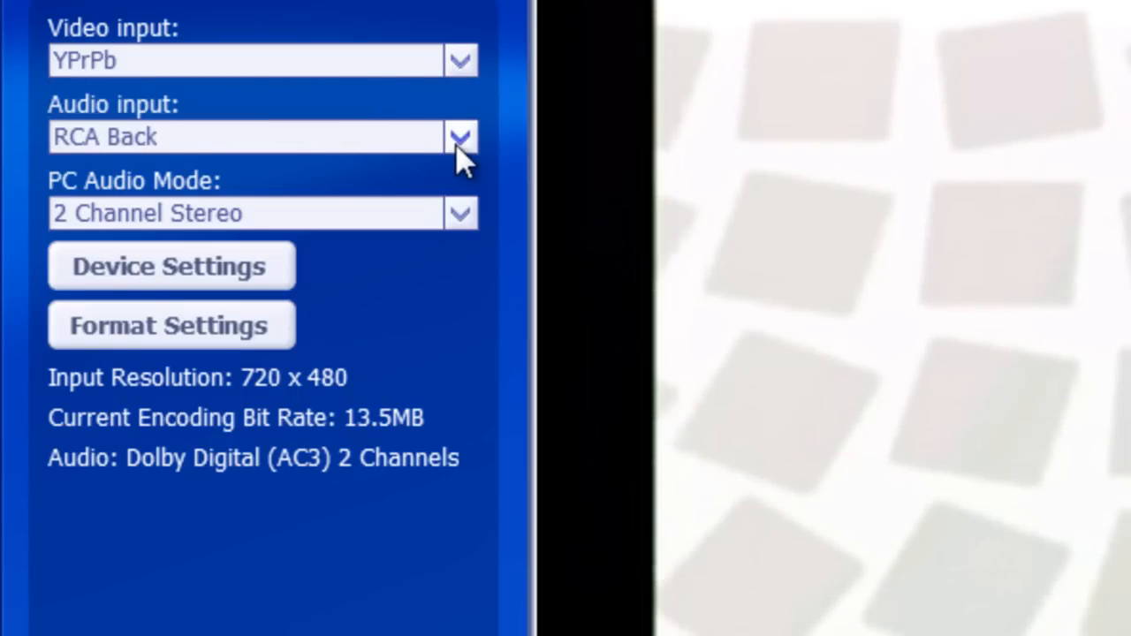
mouse_move(233, 150)
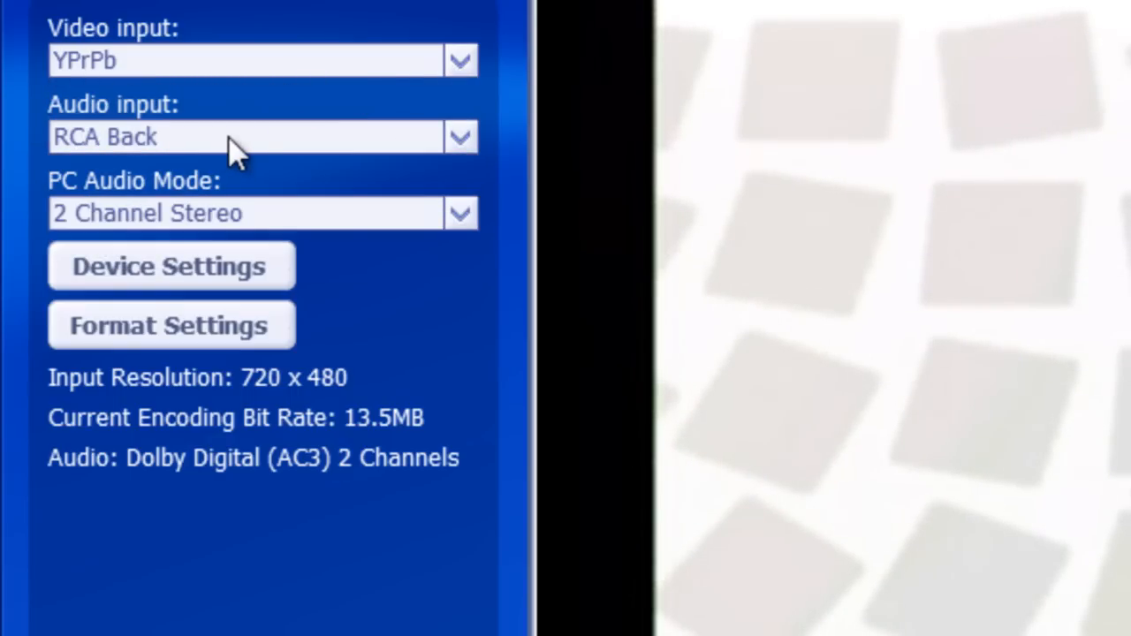
mouse_move(304, 226)
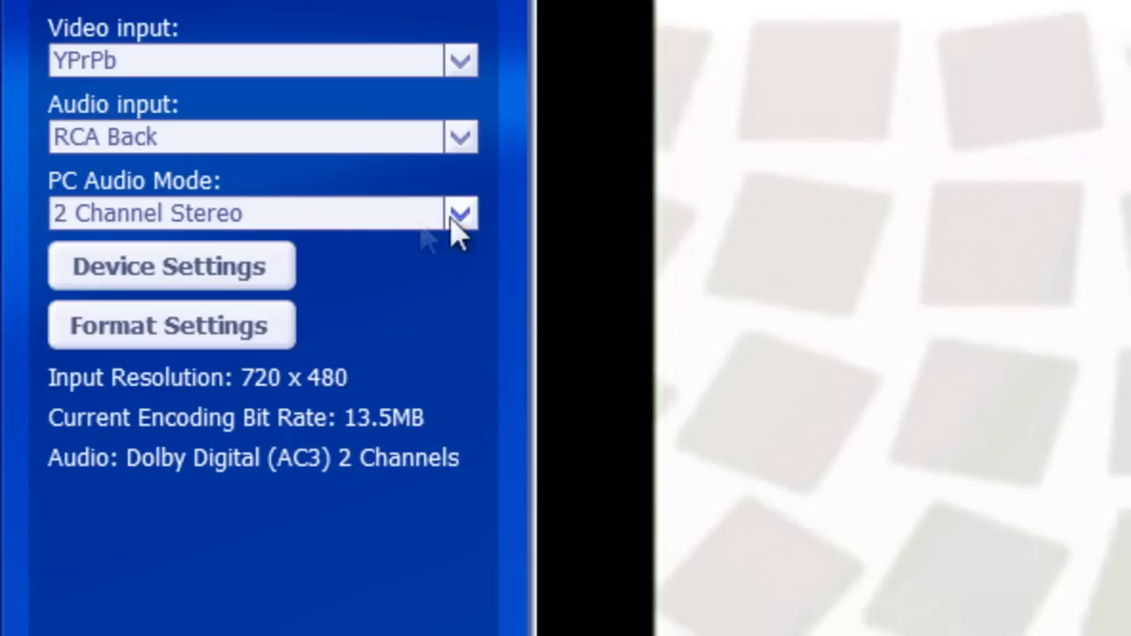
mouse_move(133, 265)
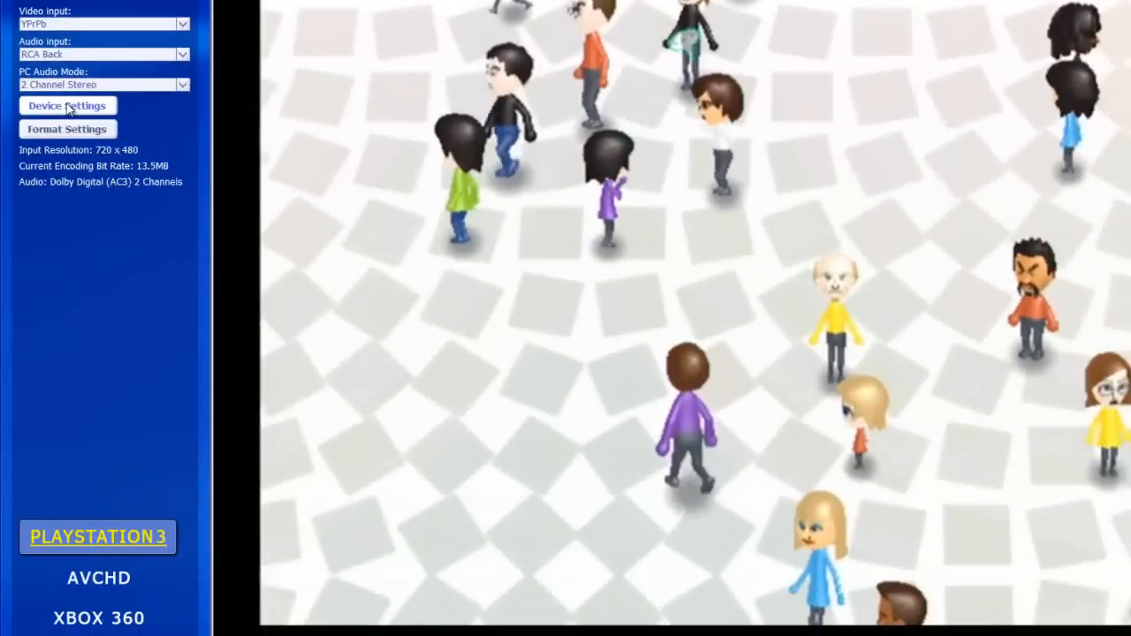
left_click(67, 106)
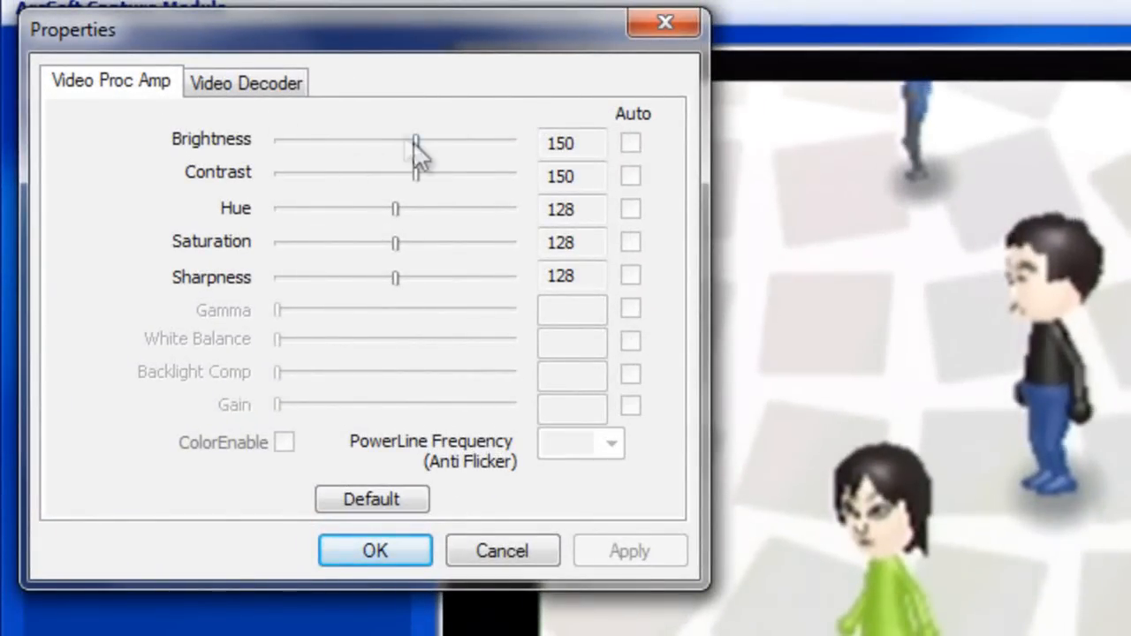
mouse_move(246, 83)
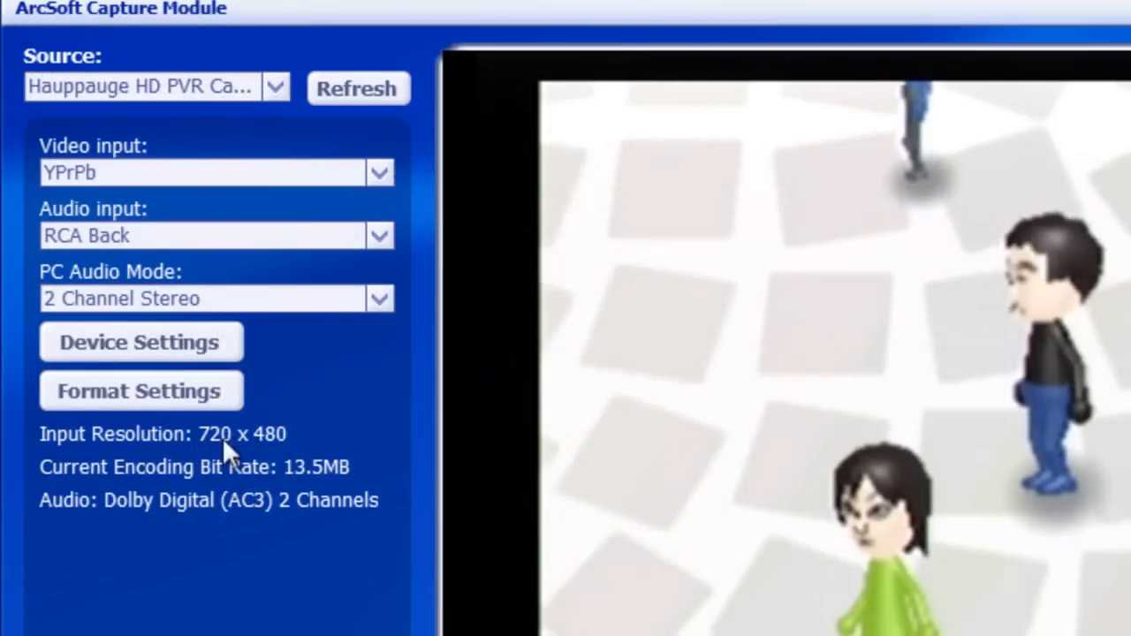
mouse_move(141, 343)
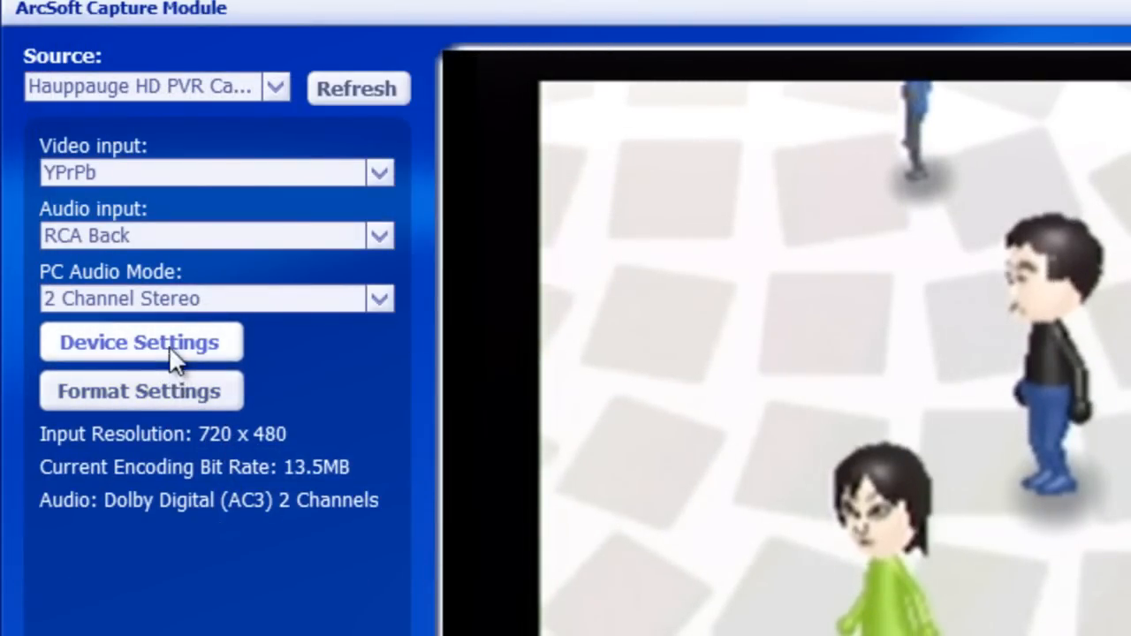
mouse_move(180, 406)
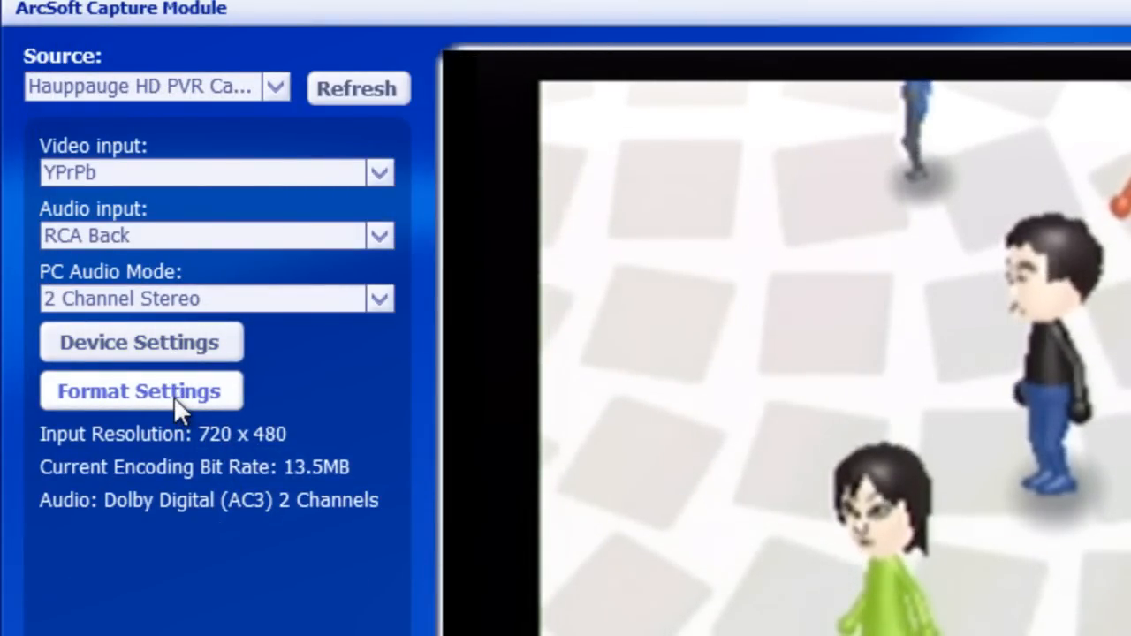
left_click(141, 392)
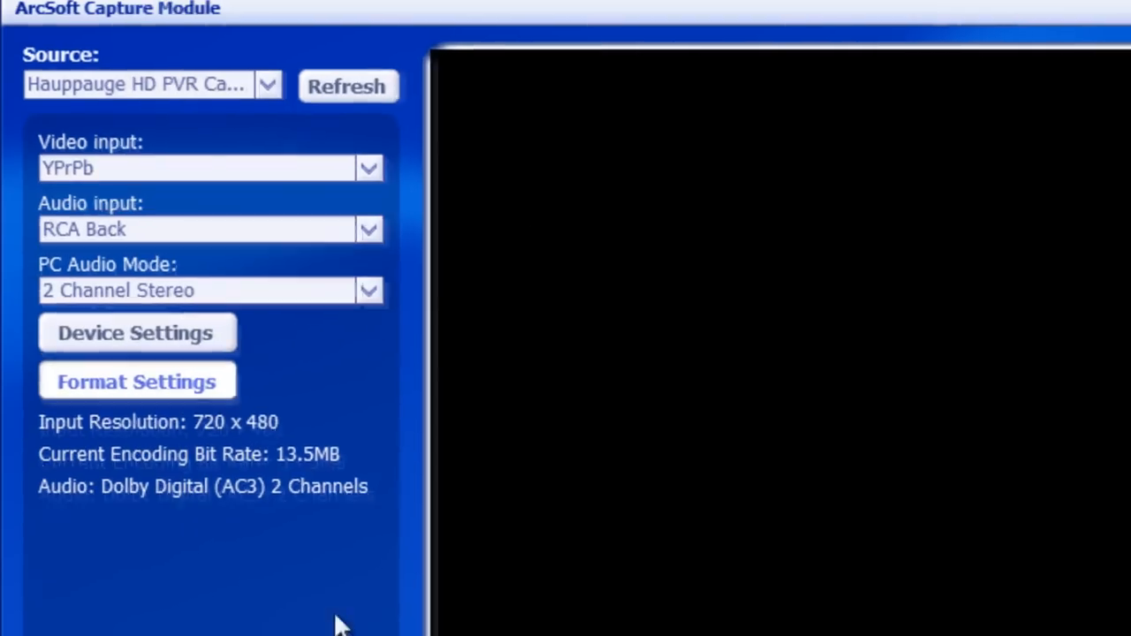
left_click(138, 382)
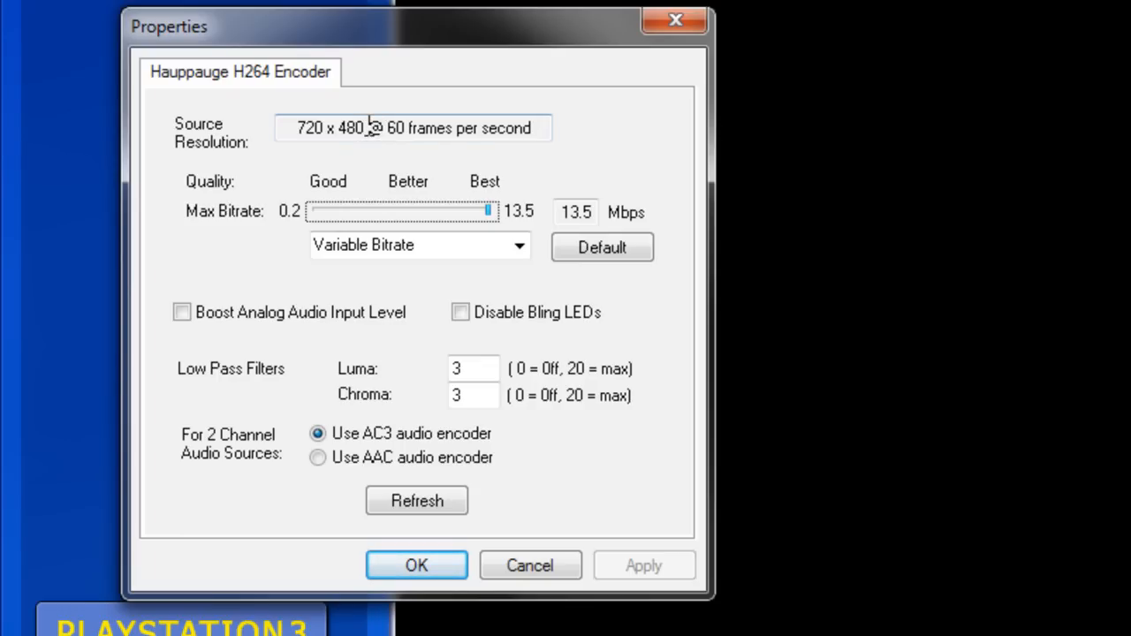
mouse_move(357, 145)
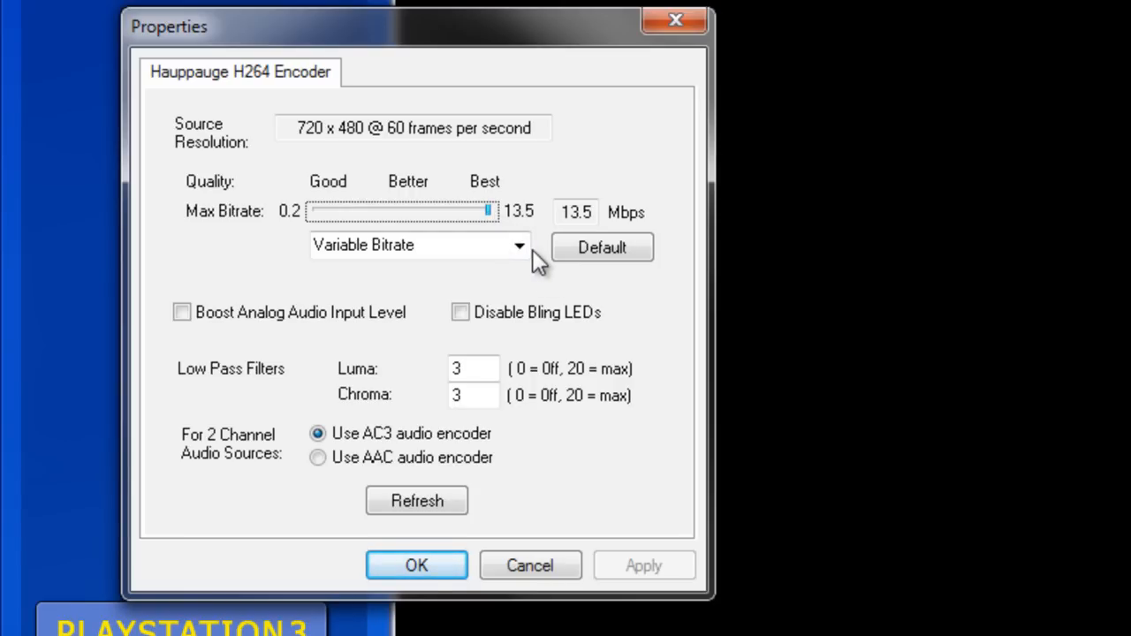
left_click(421, 244)
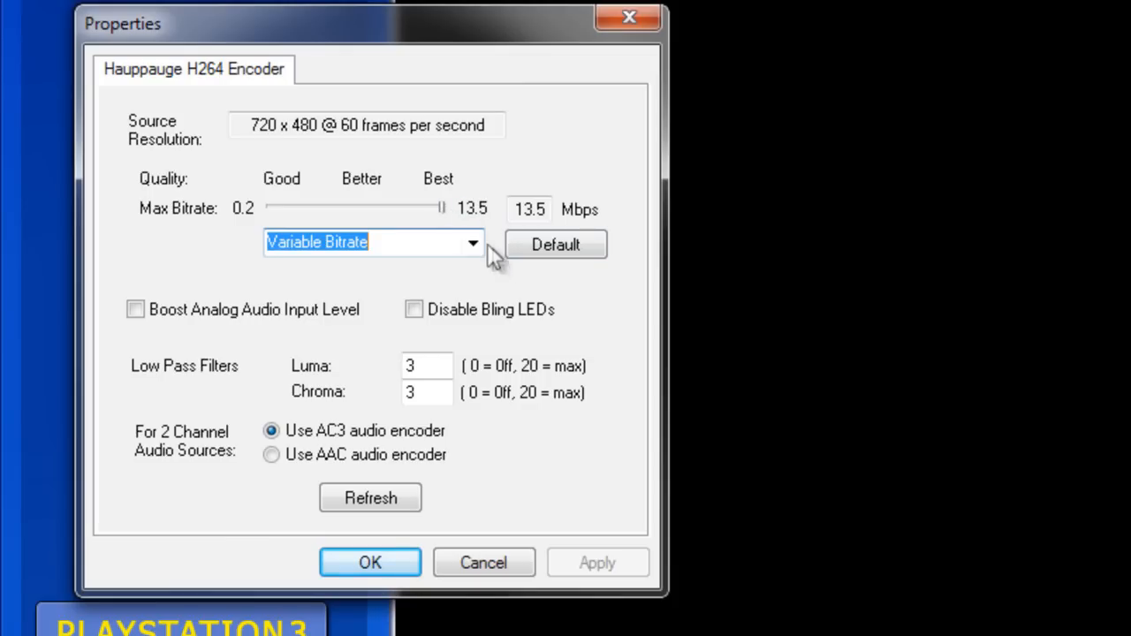
left_click(474, 242)
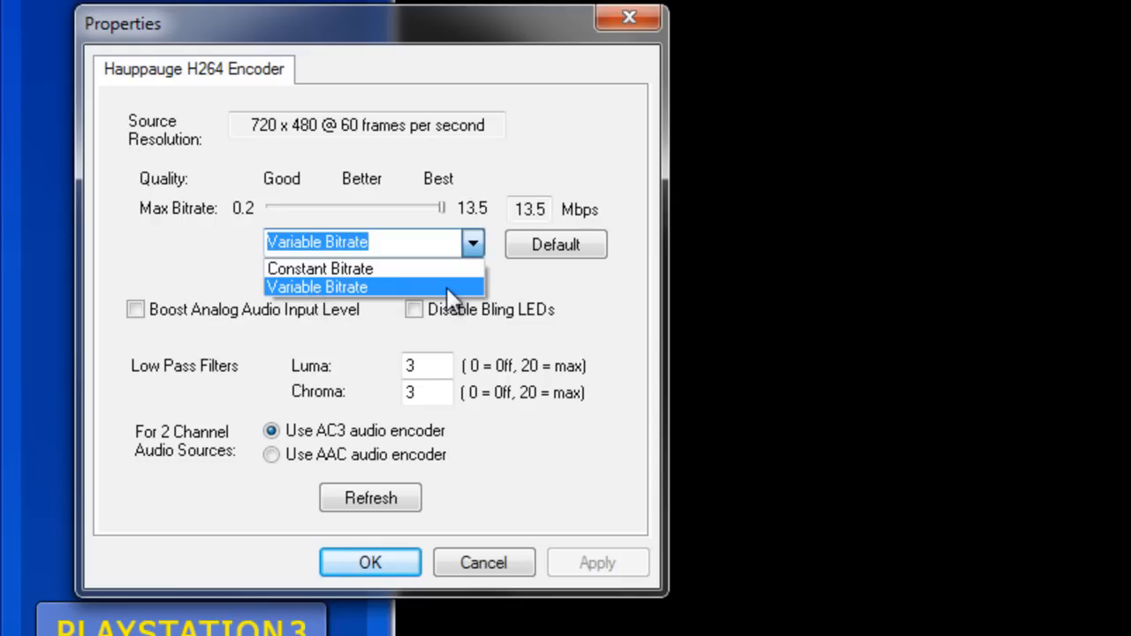
left_click(317, 287)
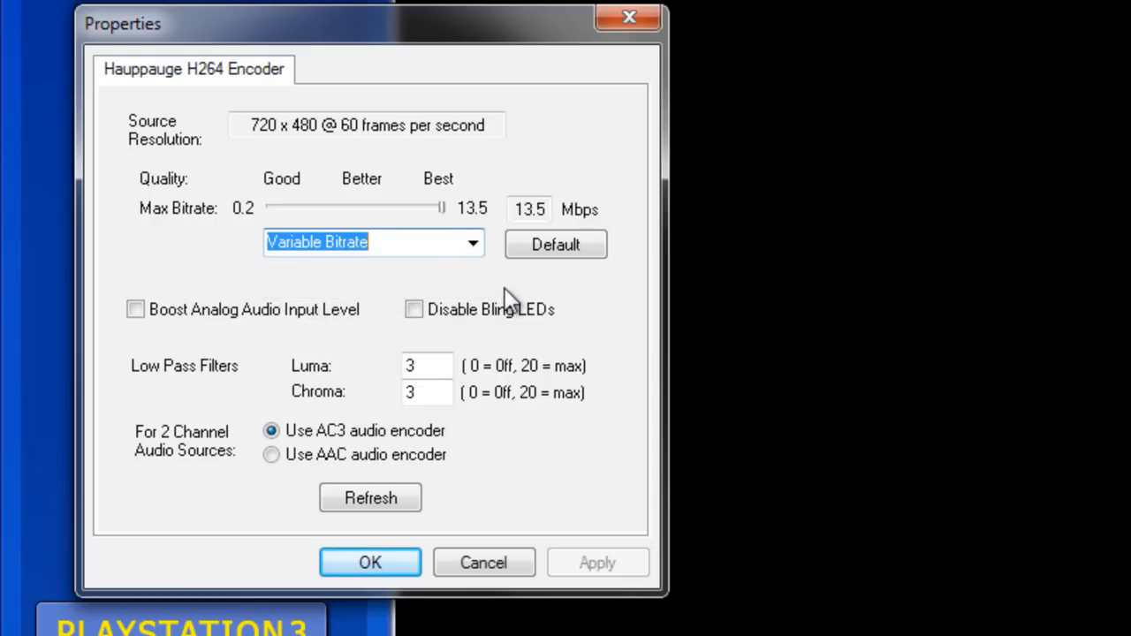
mouse_move(509, 57)
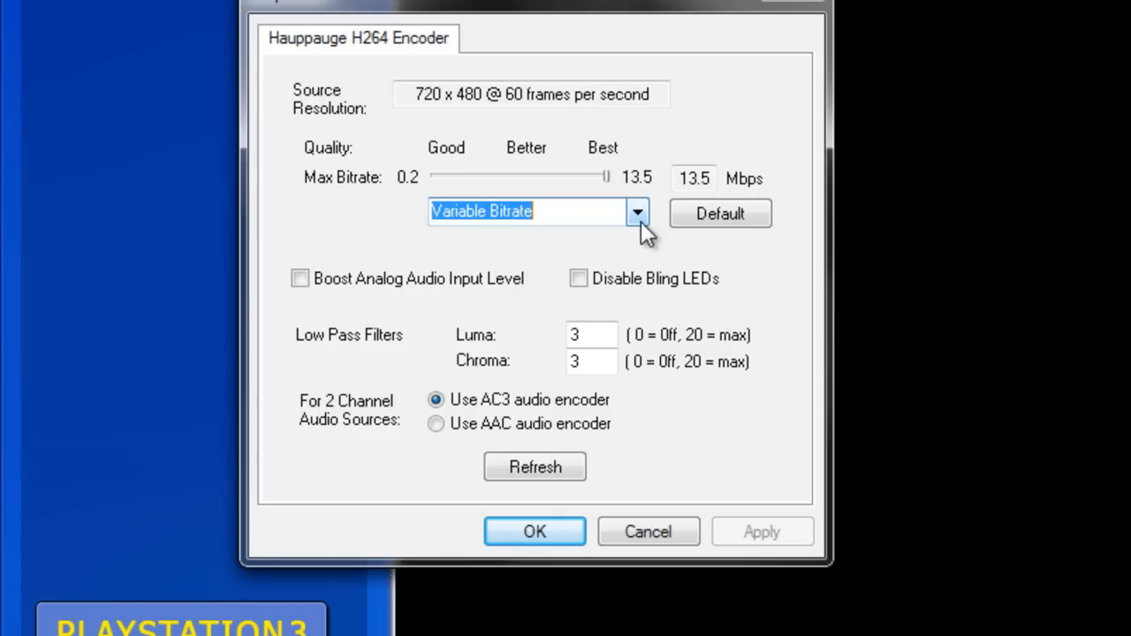
left_click(637, 212)
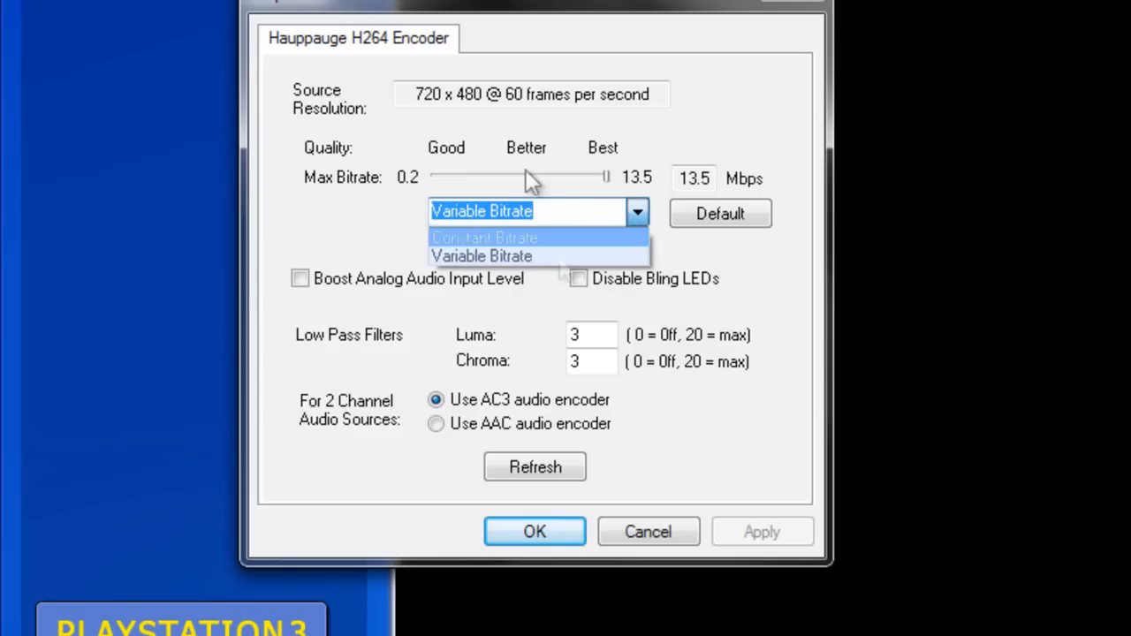
left_click(481, 257)
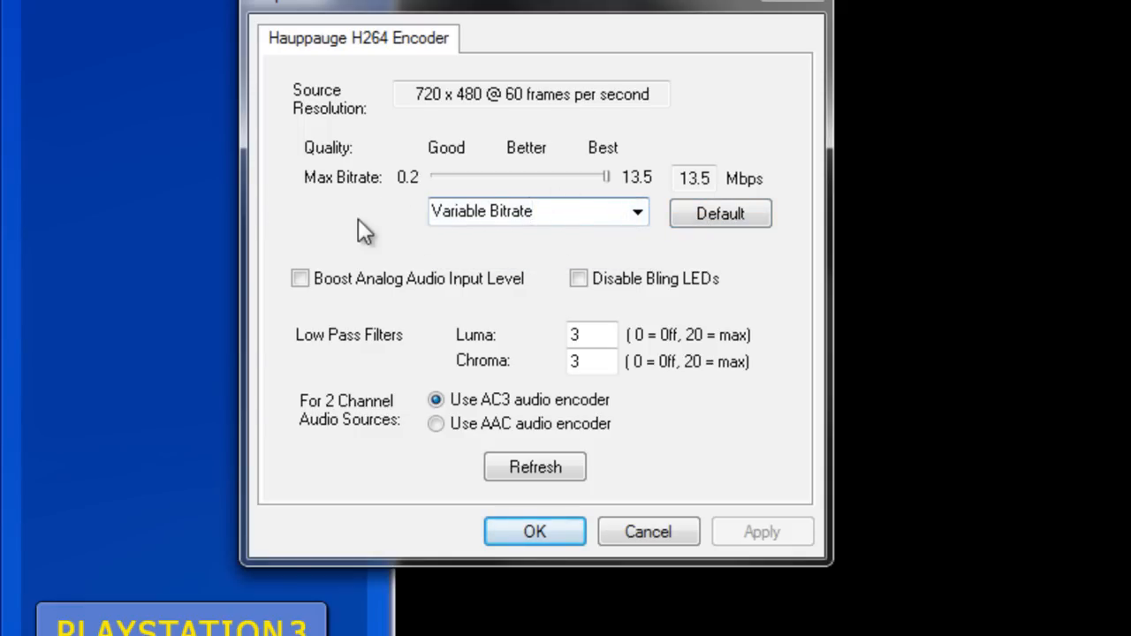
mouse_move(403, 357)
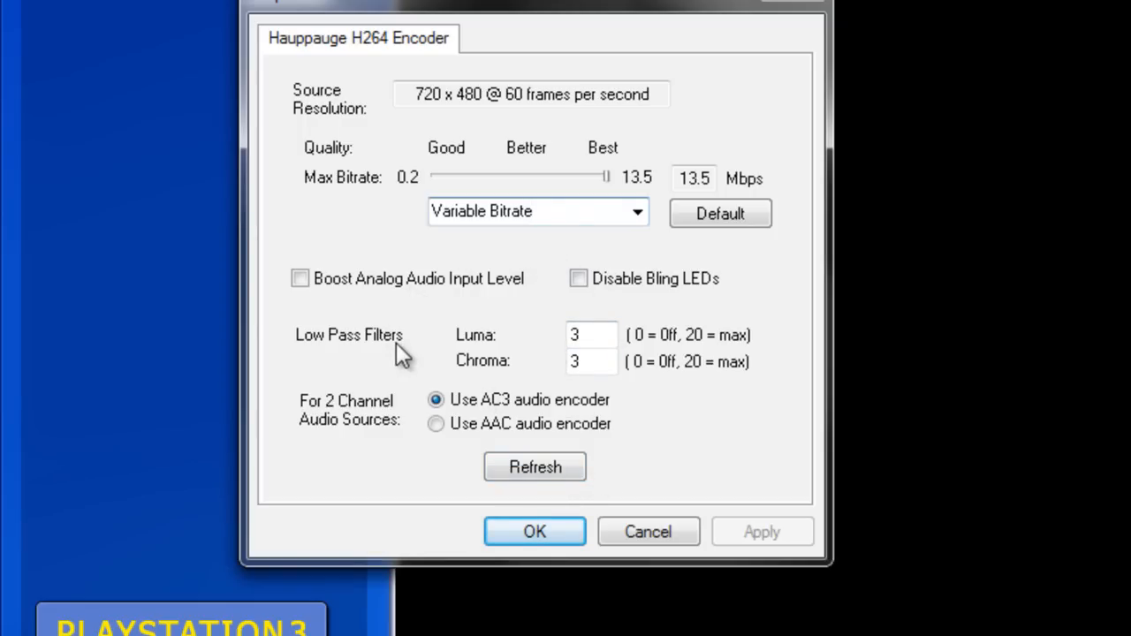
mouse_move(555, 460)
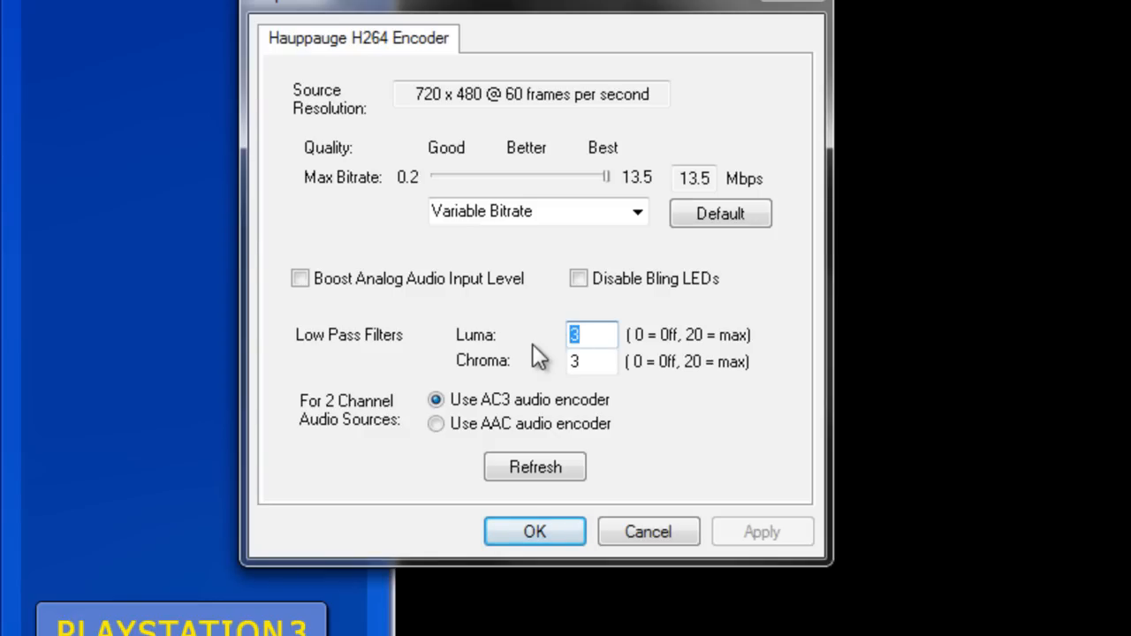
Confirm the encoder properties with Luma and Chroma low pass filters left at 3
left_click(592, 361)
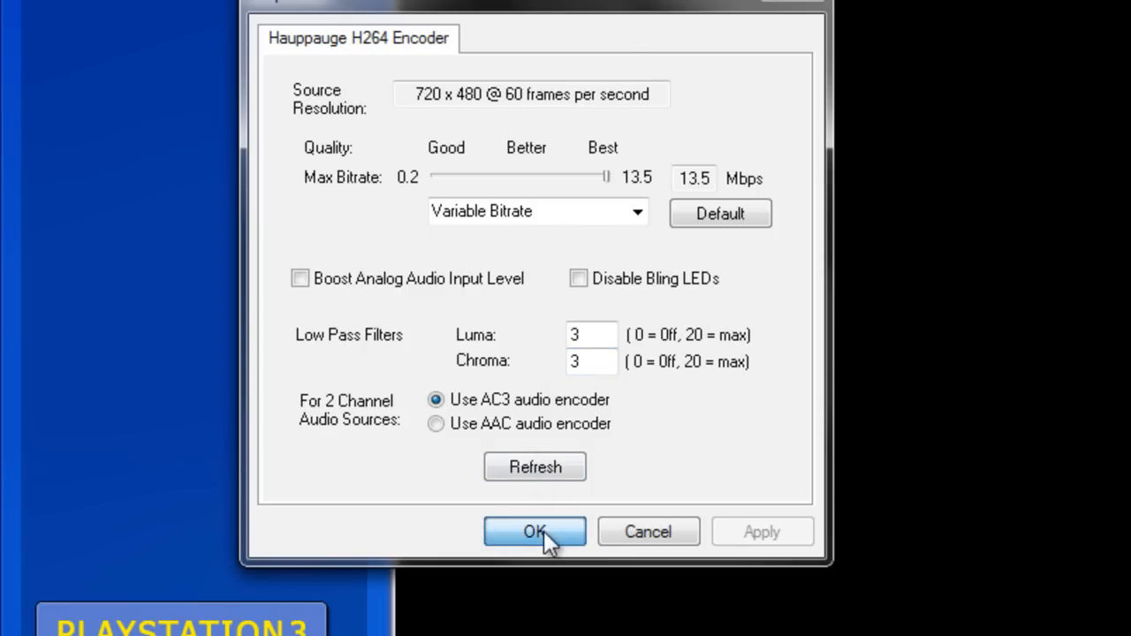
left_click(534, 530)
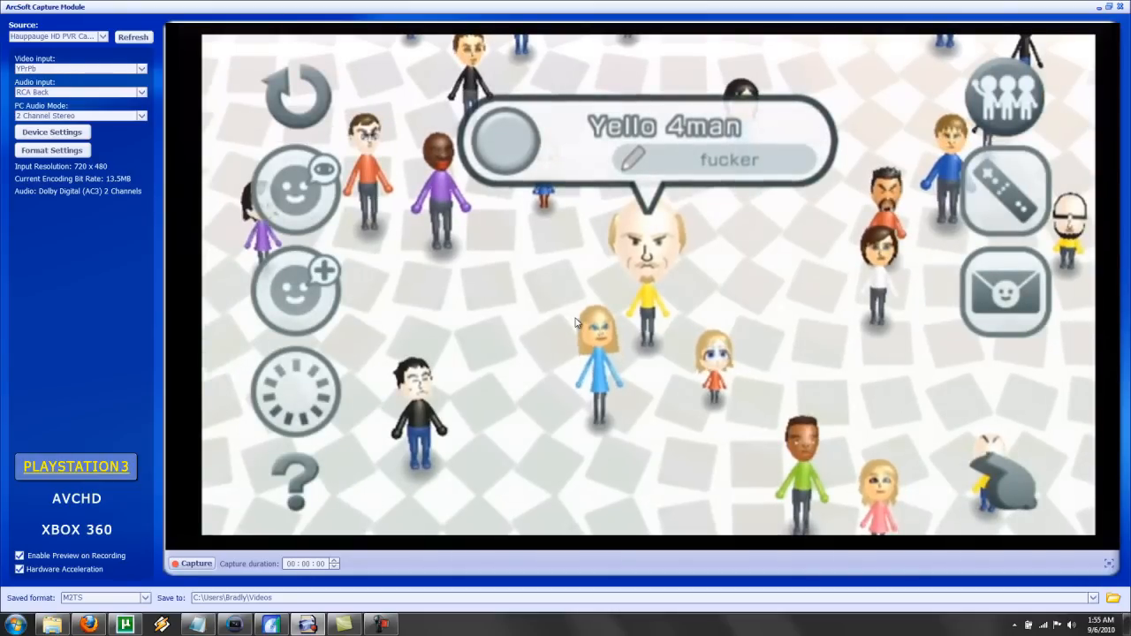
mouse_move(138, 445)
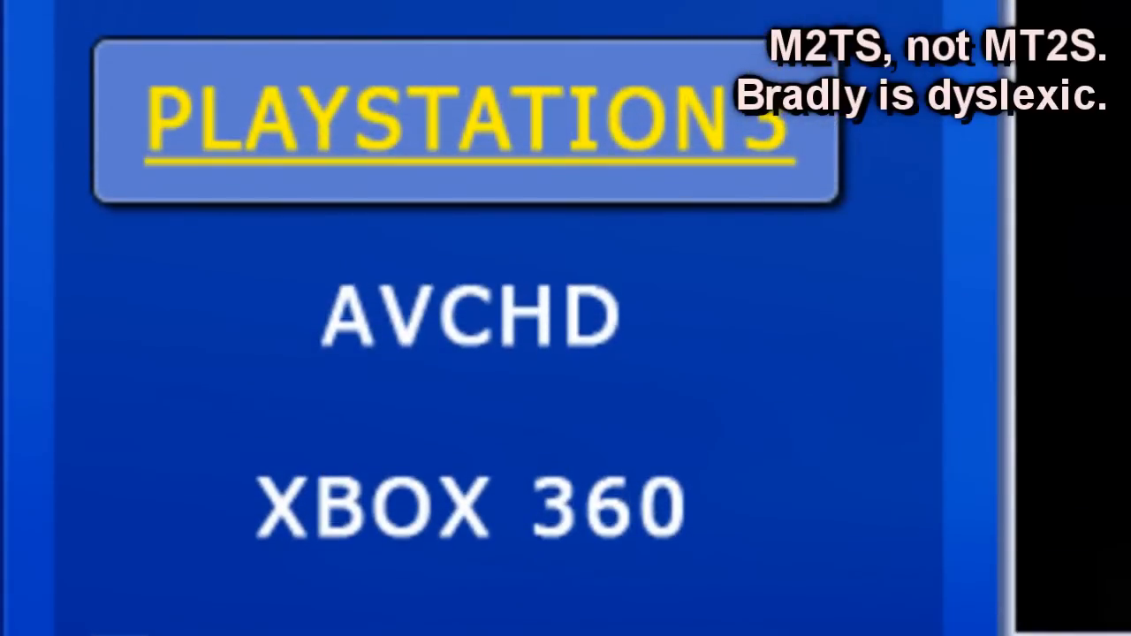
mouse_move(433, 124)
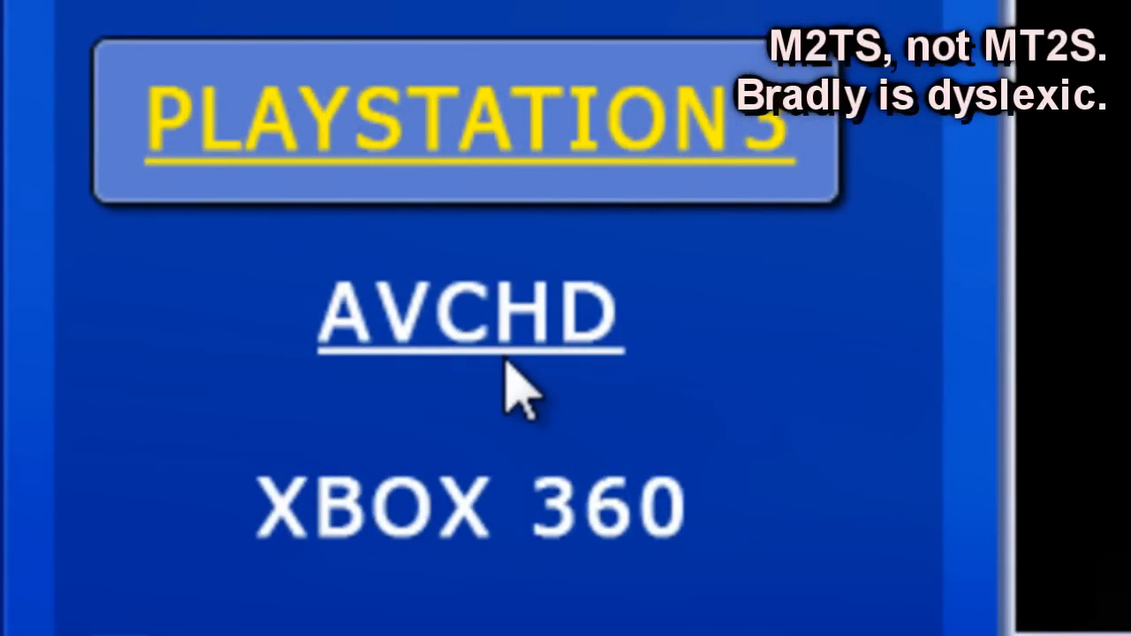
mouse_move(512, 433)
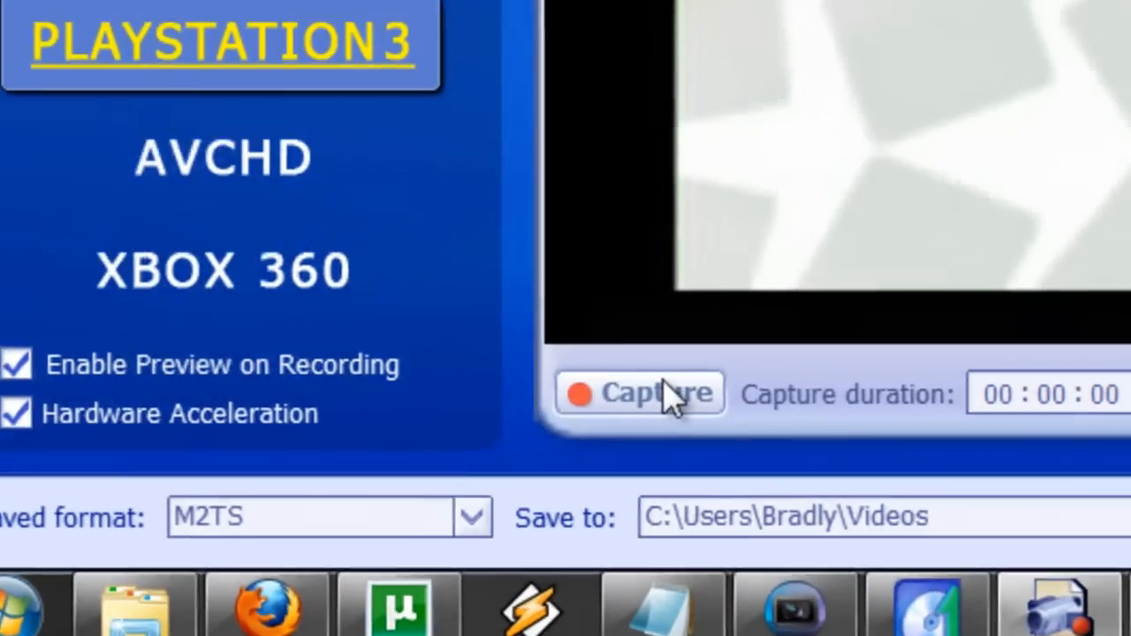
Stop the capture so the recorded Wii gameplay is saved
left_click(640, 393)
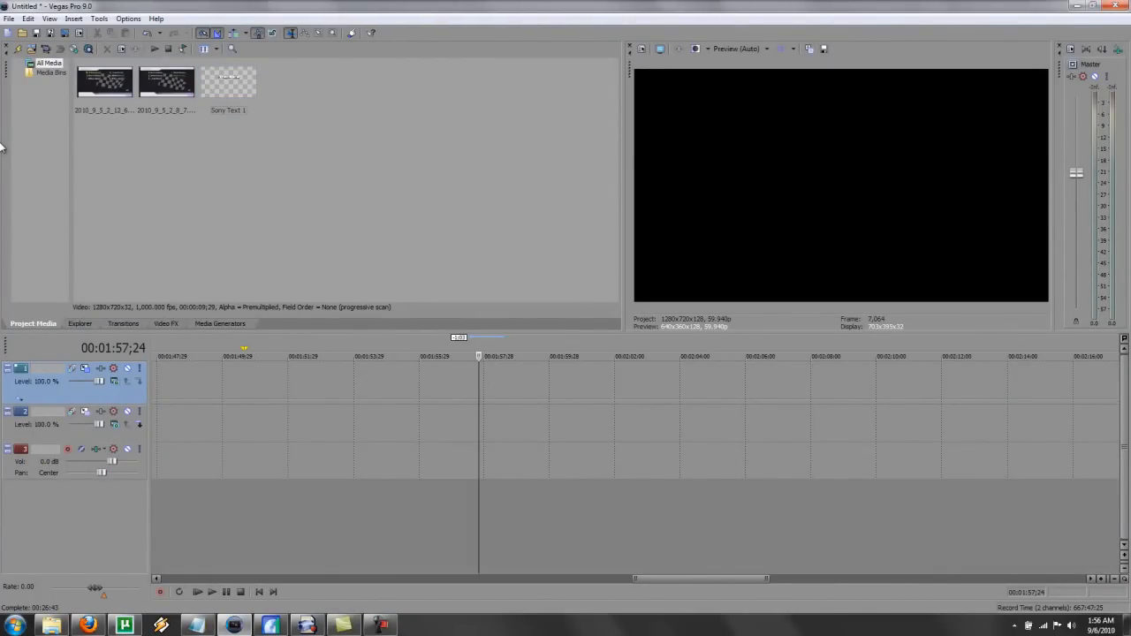
Place the captured Mario Kart clip on the timeline and bring up the File commands
left_click(104, 81)
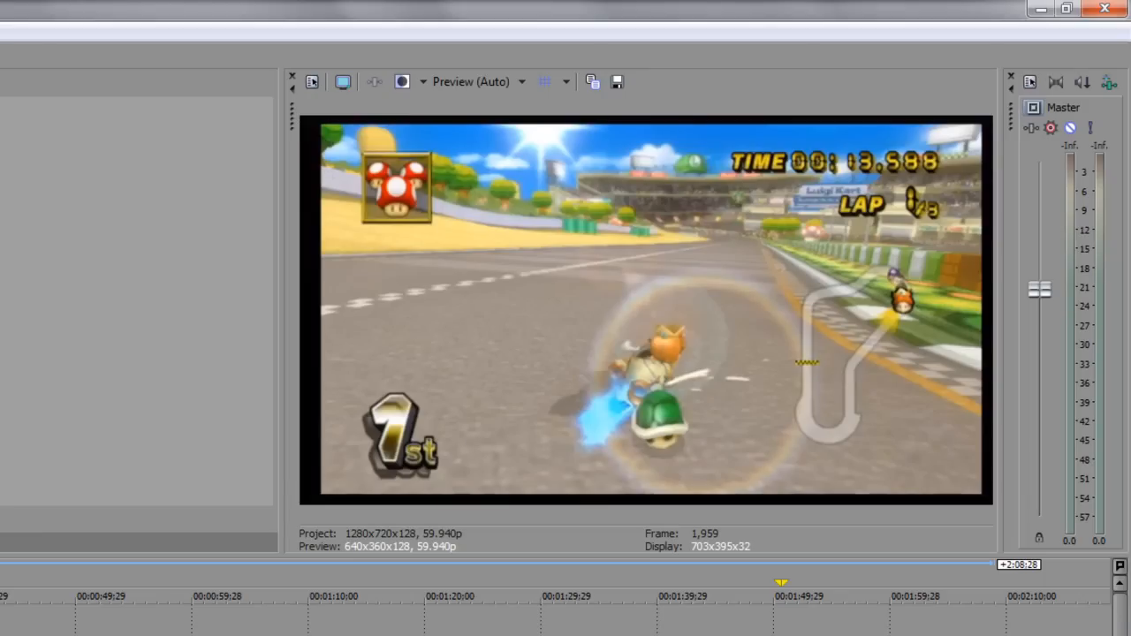
left_click(14, 28)
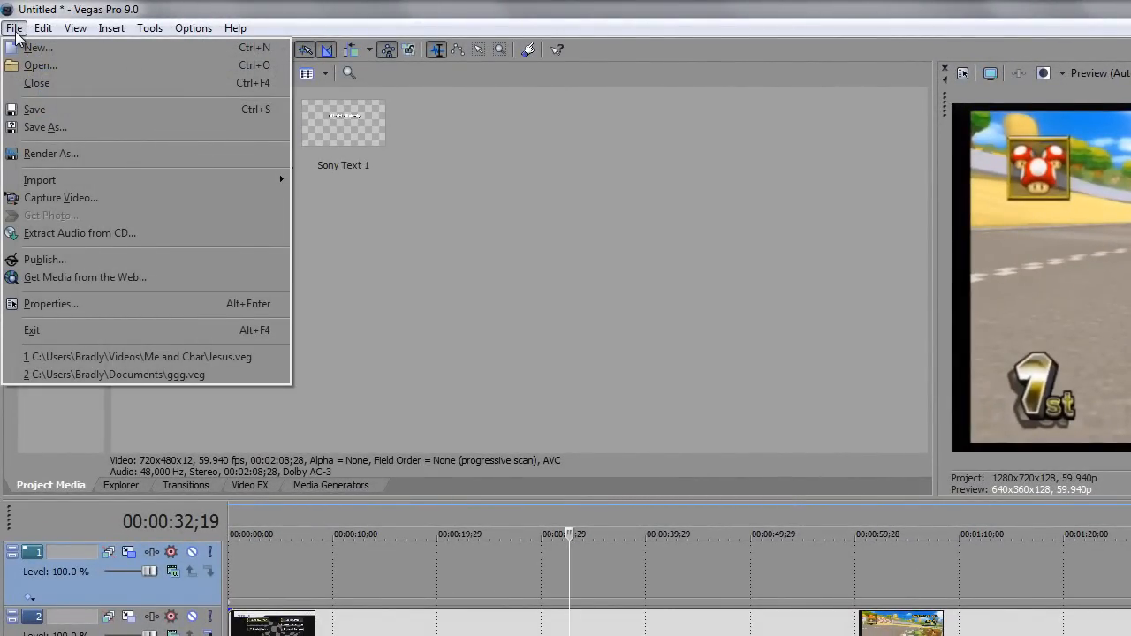
mouse_move(37, 83)
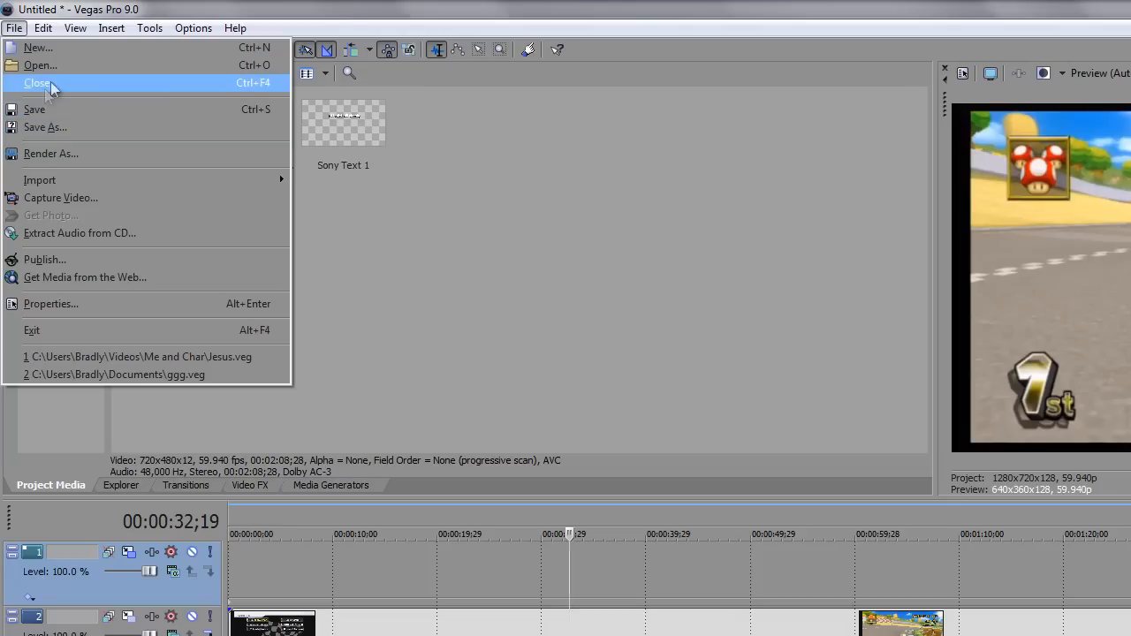
mouse_move(85, 275)
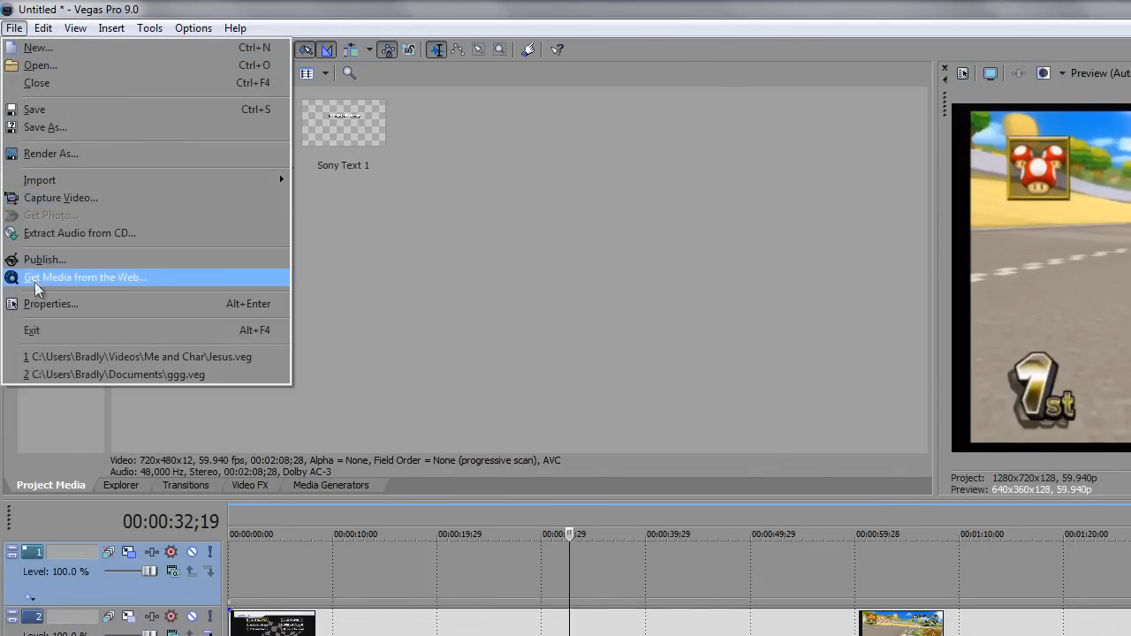
Set project properties to the HDV 720-30p template with frame rate 59.940 (Double NTSC)
left_click(49, 304)
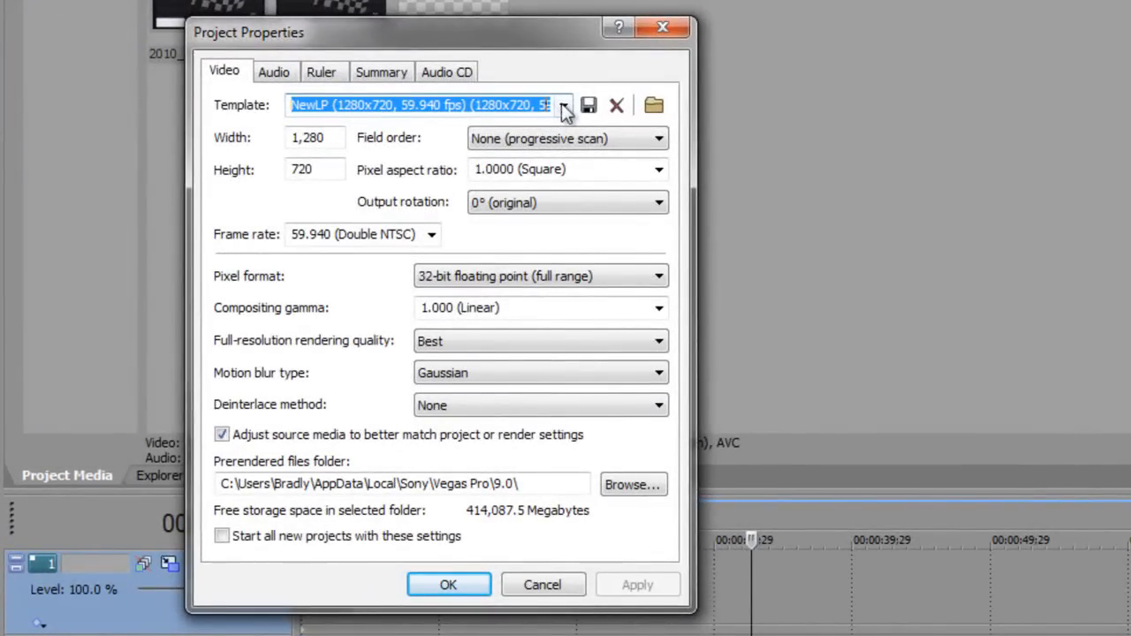
left_click(562, 106)
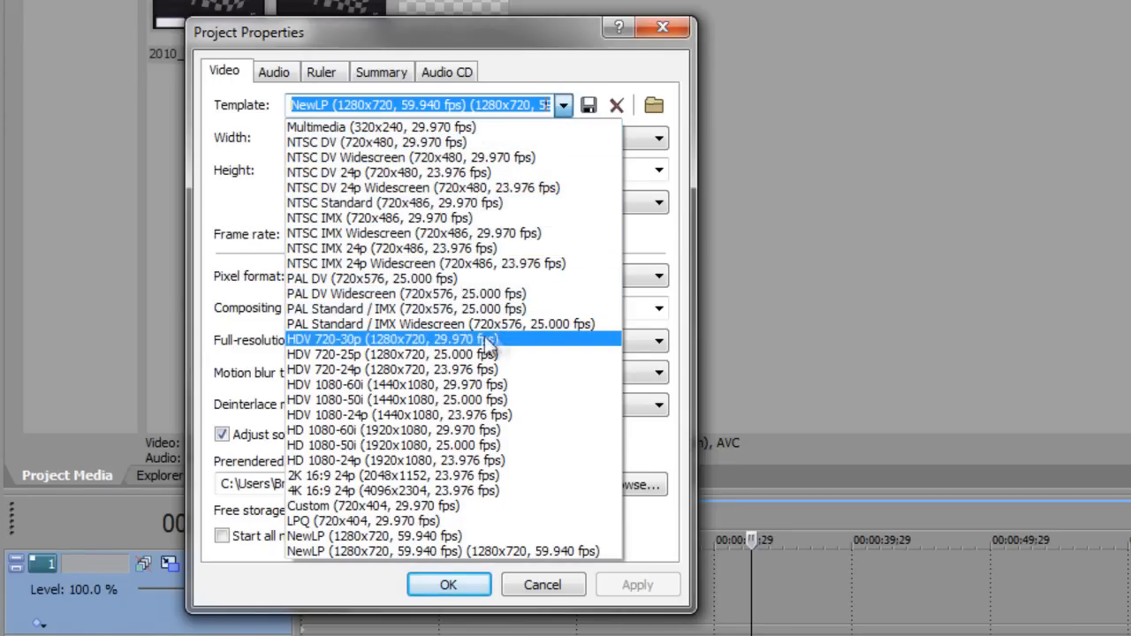
mouse_move(321, 357)
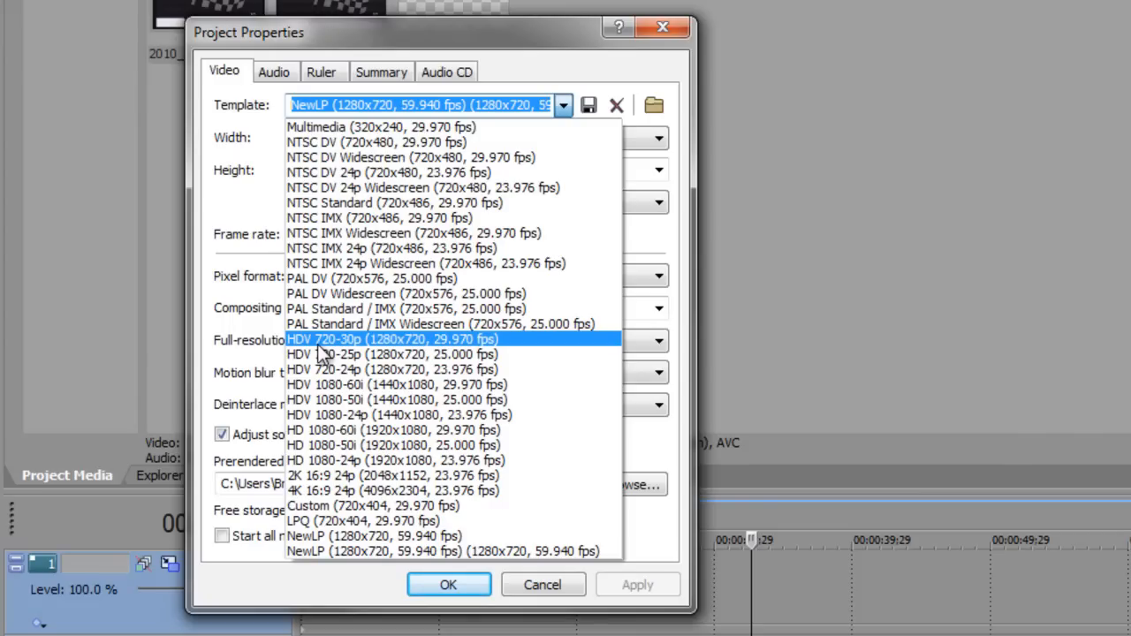
left_click(393, 339)
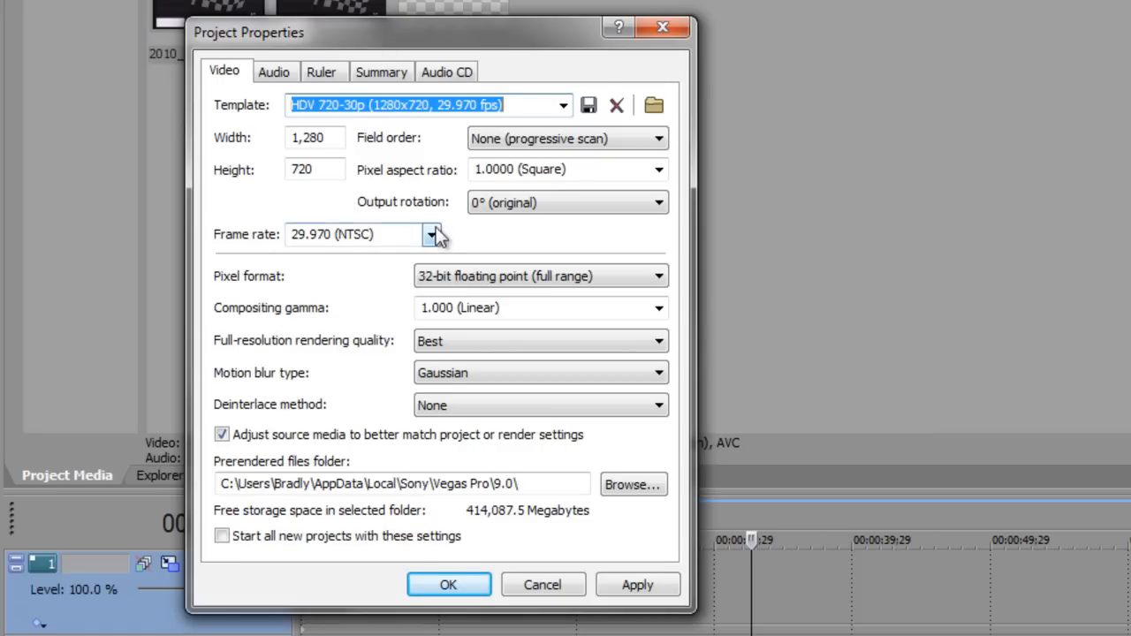
left_click(432, 234)
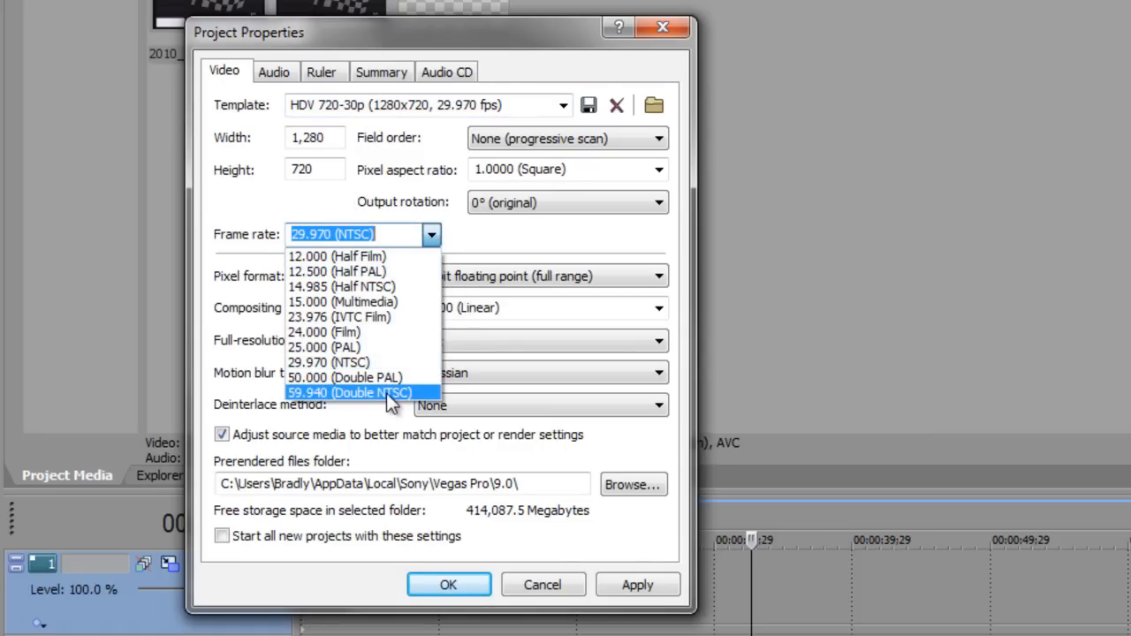
left_click(347, 392)
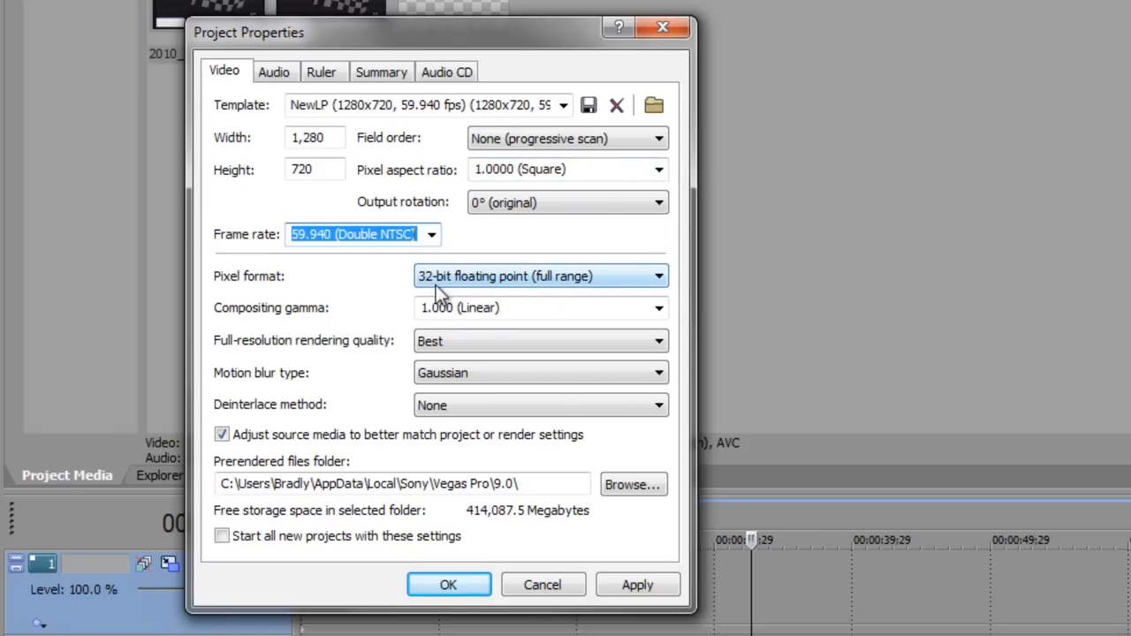
mouse_move(550, 294)
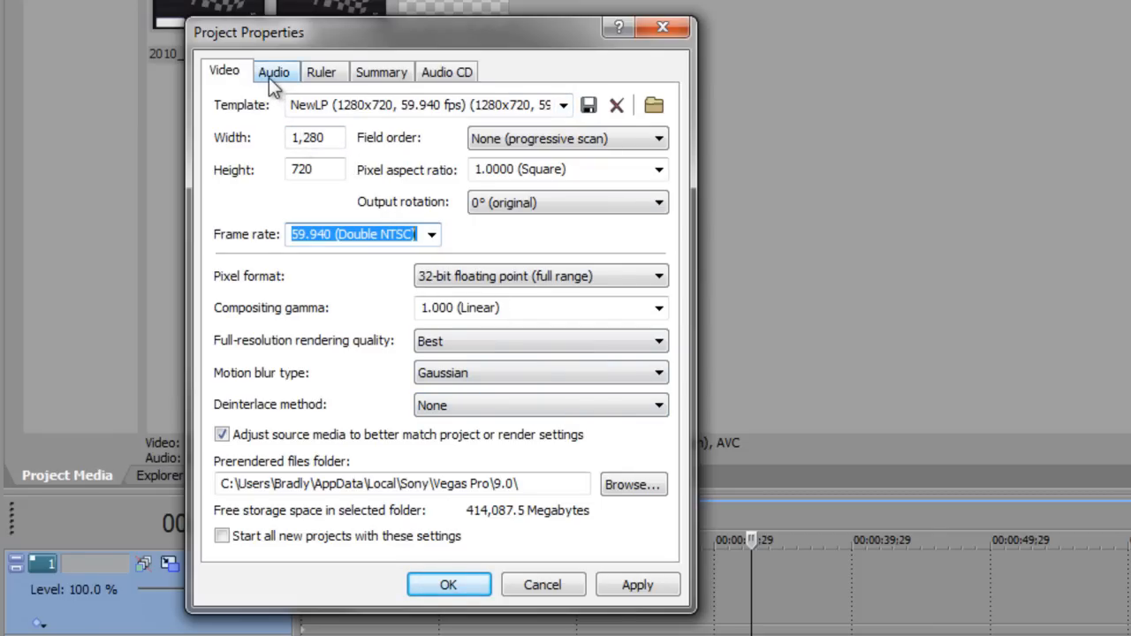
Review the Audio CD and Ruler settings, return to Video and close the project properties
left_click(446, 70)
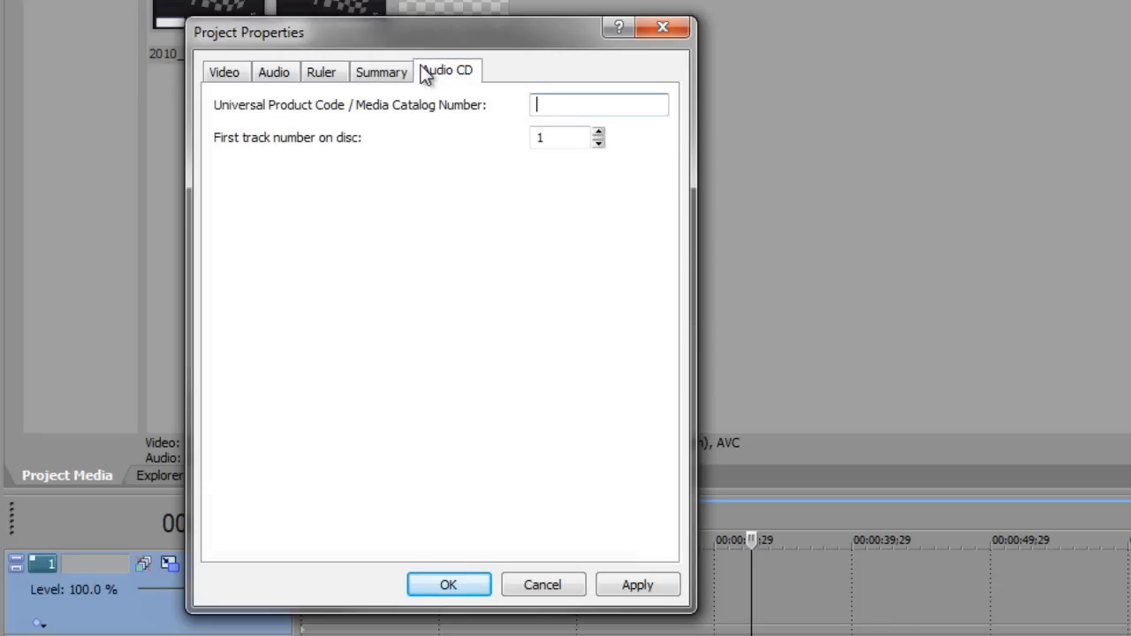
left_click(322, 71)
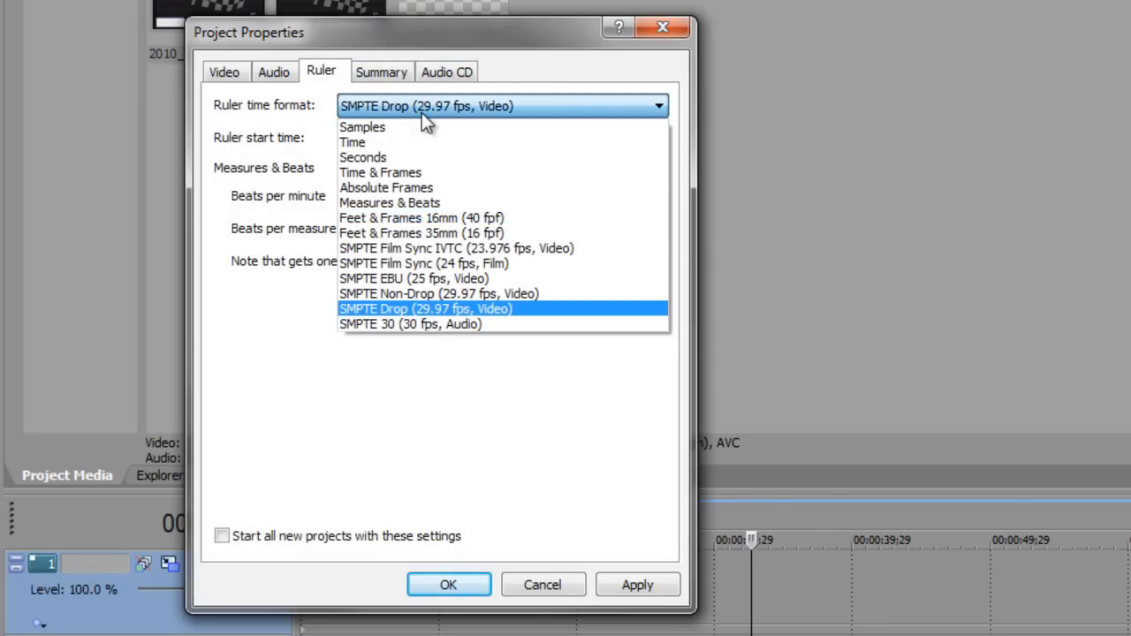
mouse_move(226, 69)
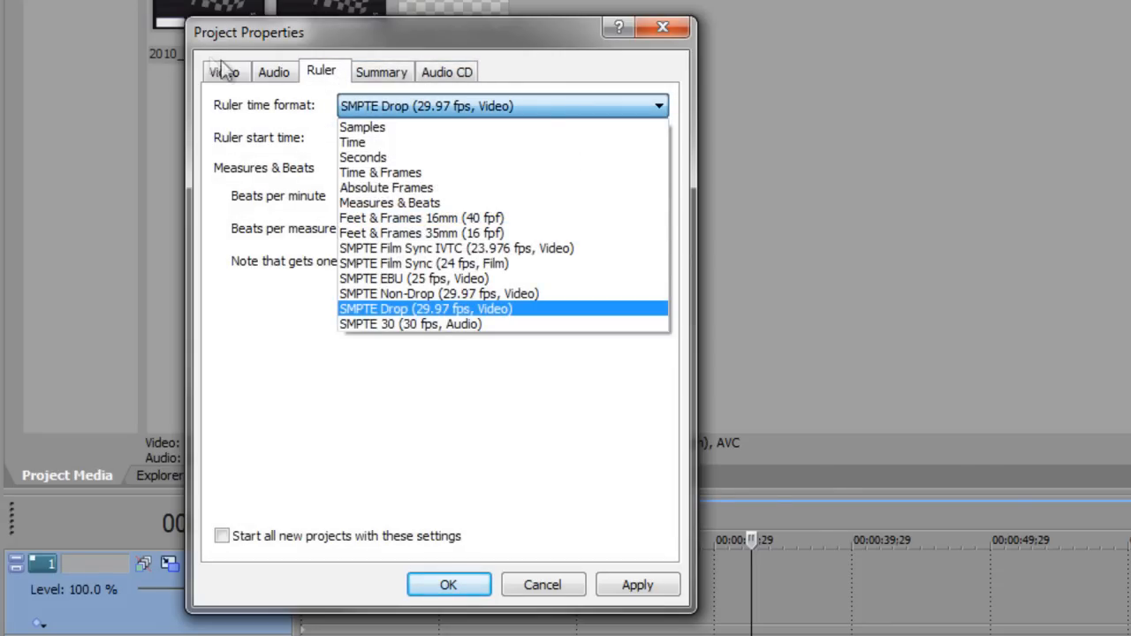
left_click(223, 71)
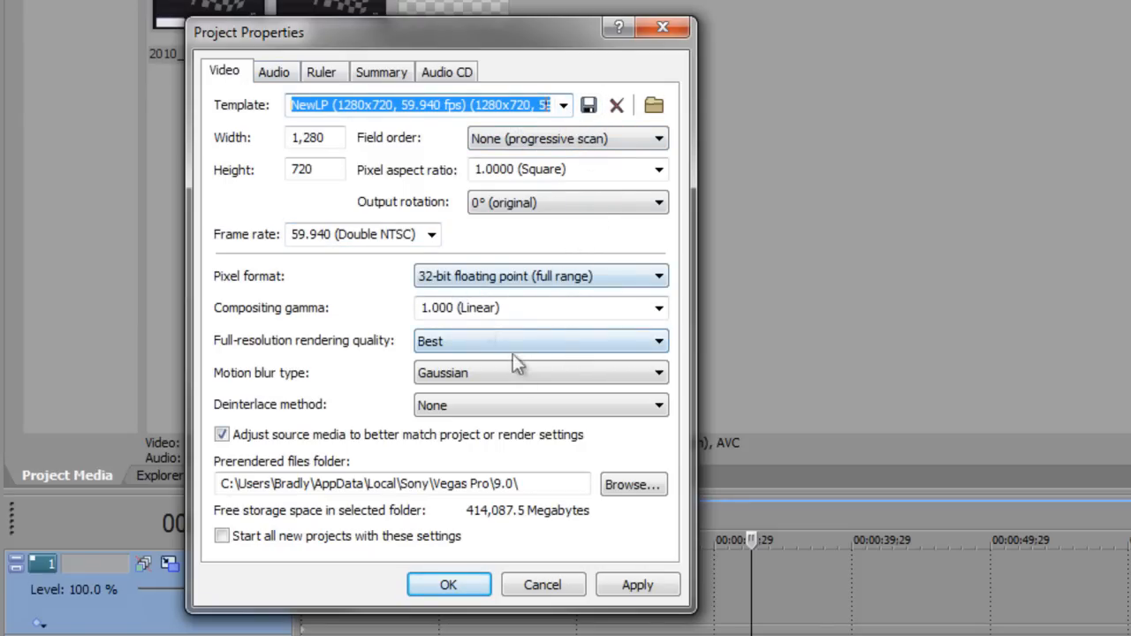
mouse_move(816, 393)
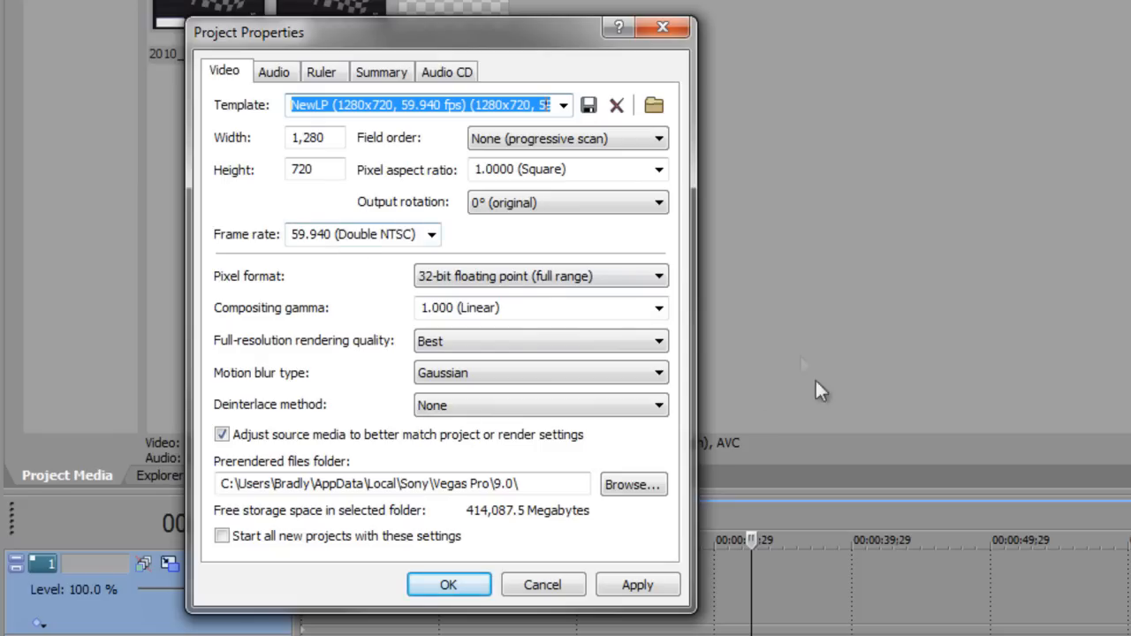
mouse_move(543, 585)
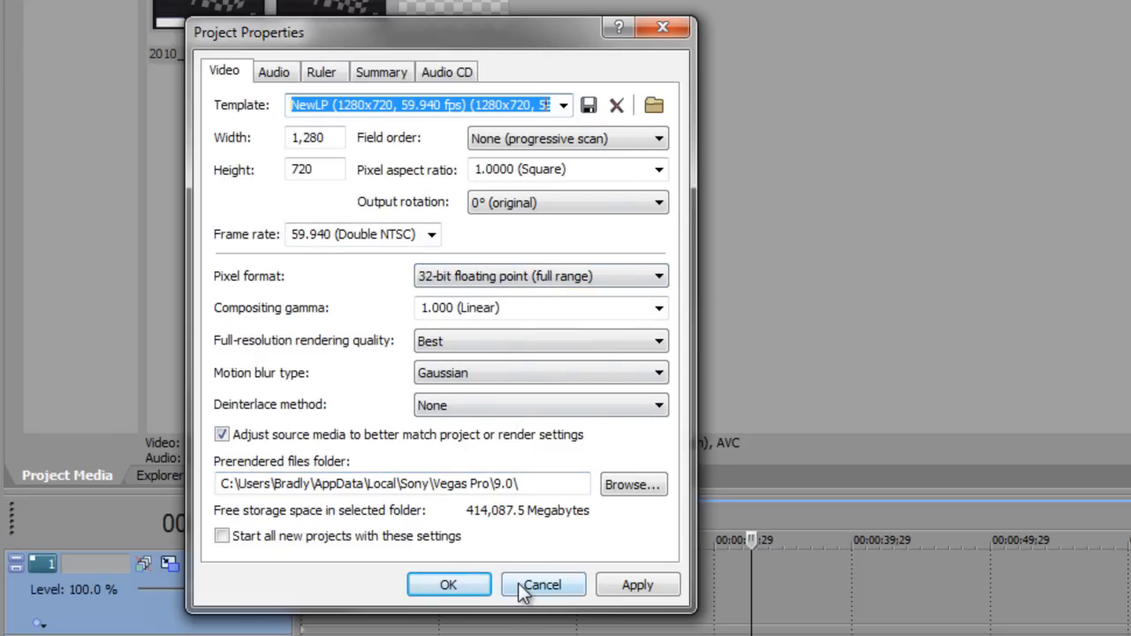
left_click(541, 583)
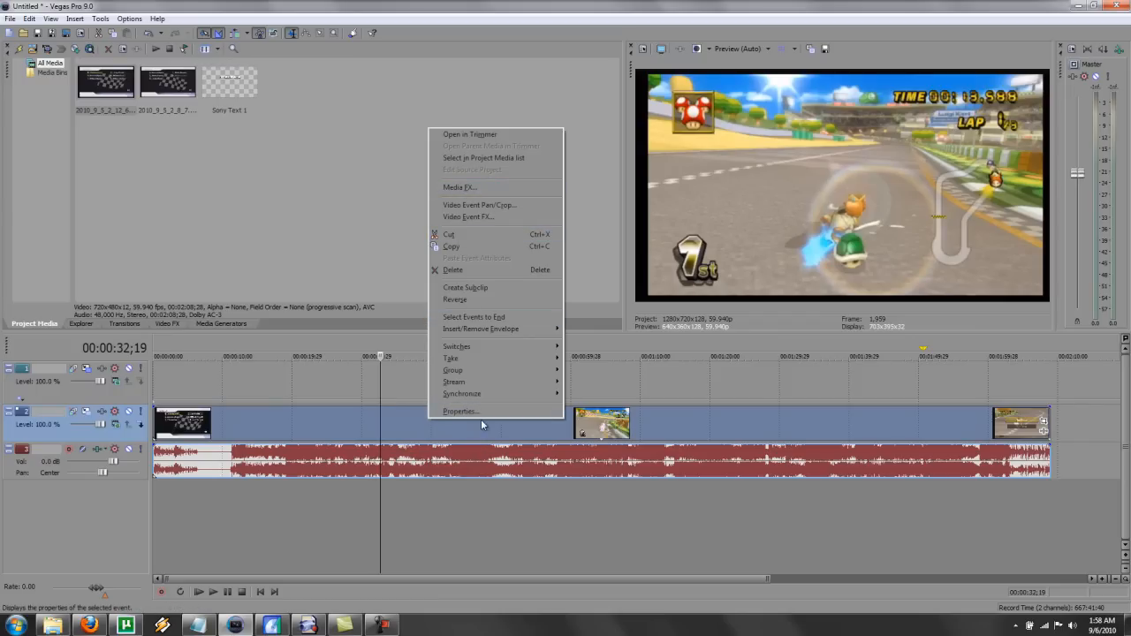
Turn off Maintain aspect ratio in the Wii video event's properties and confirm
left_click(460, 410)
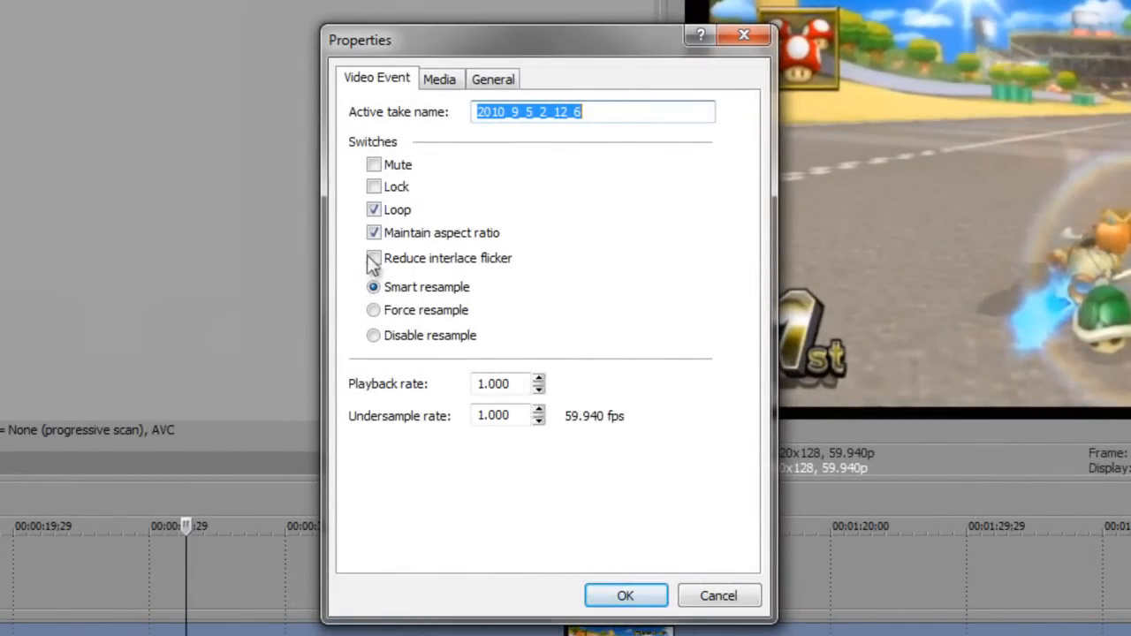
left_click(373, 233)
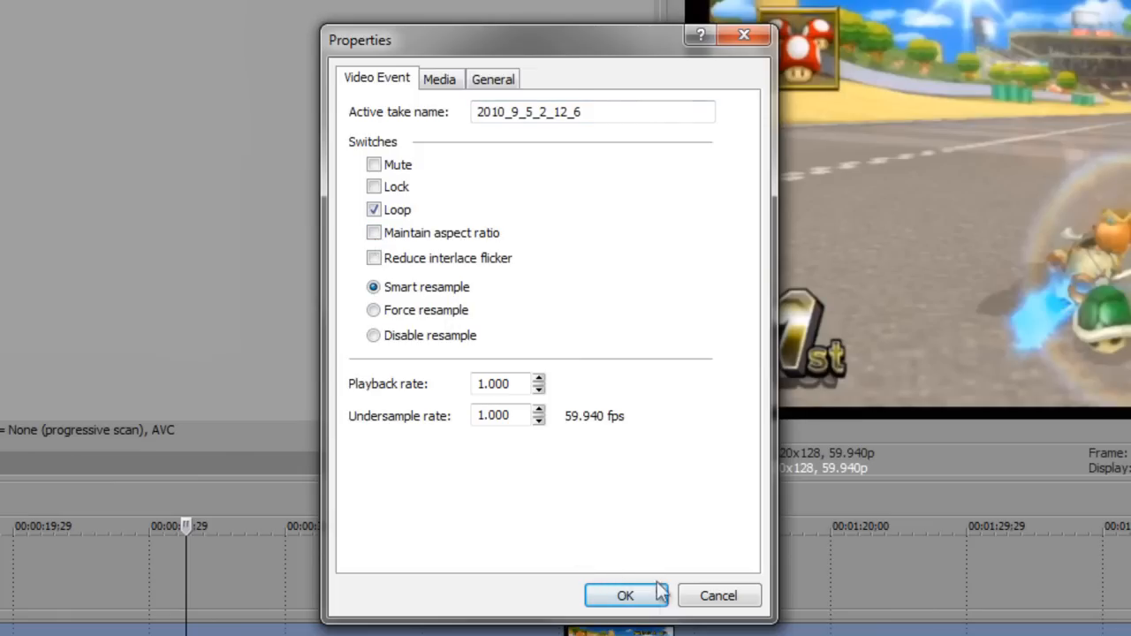
left_click(626, 594)
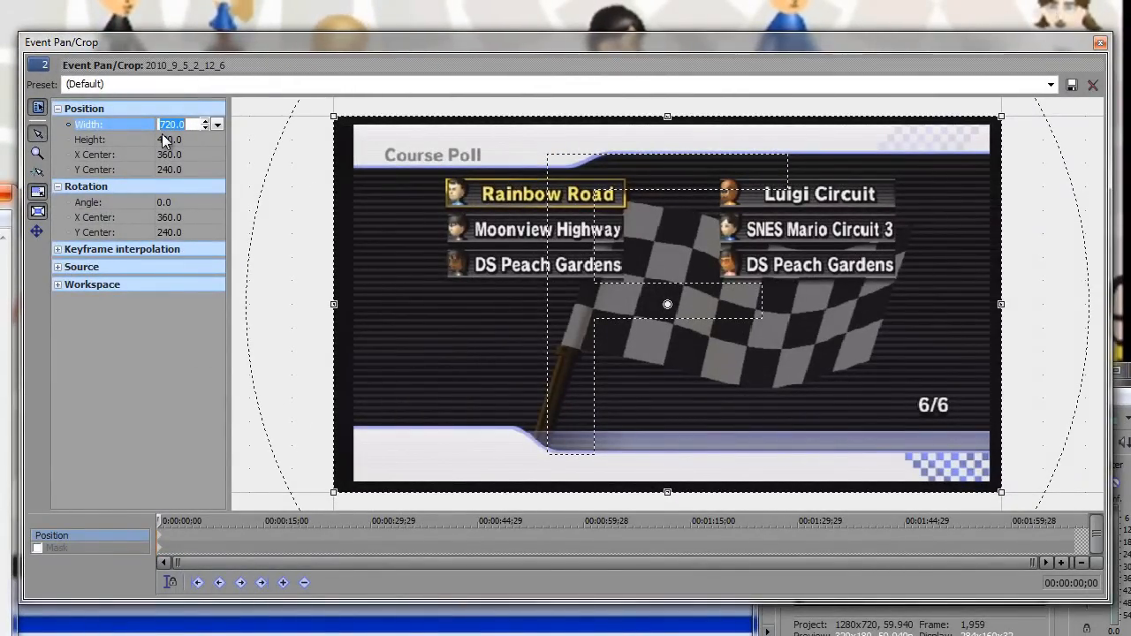
Enter pan/crop position values for width 684 centred at X 365, Y 240
type("684.0")
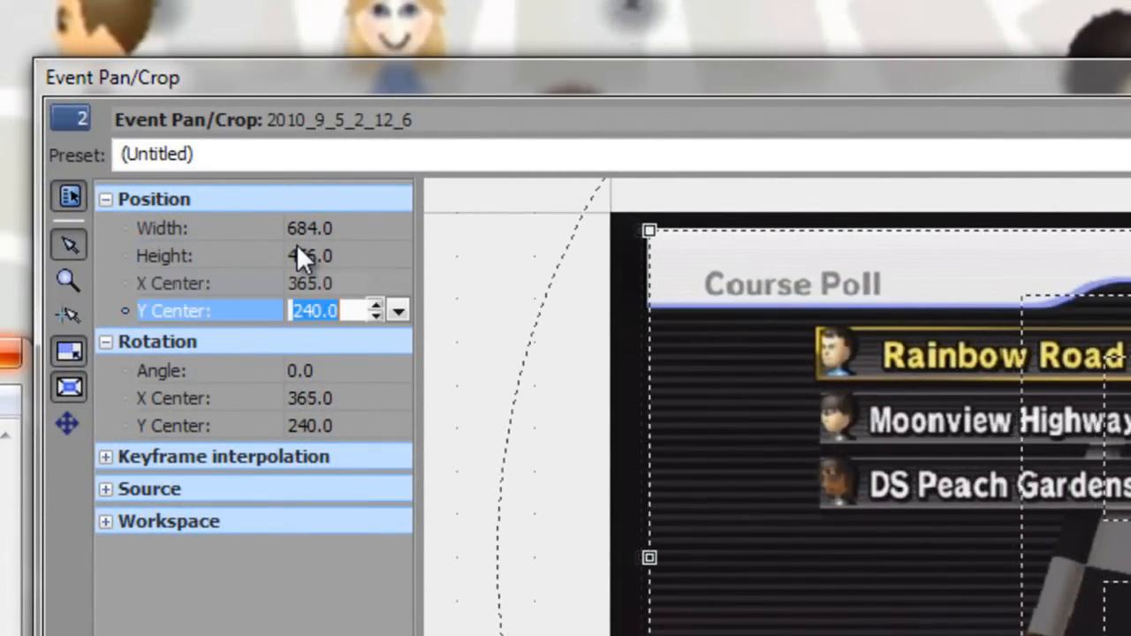
type("239")
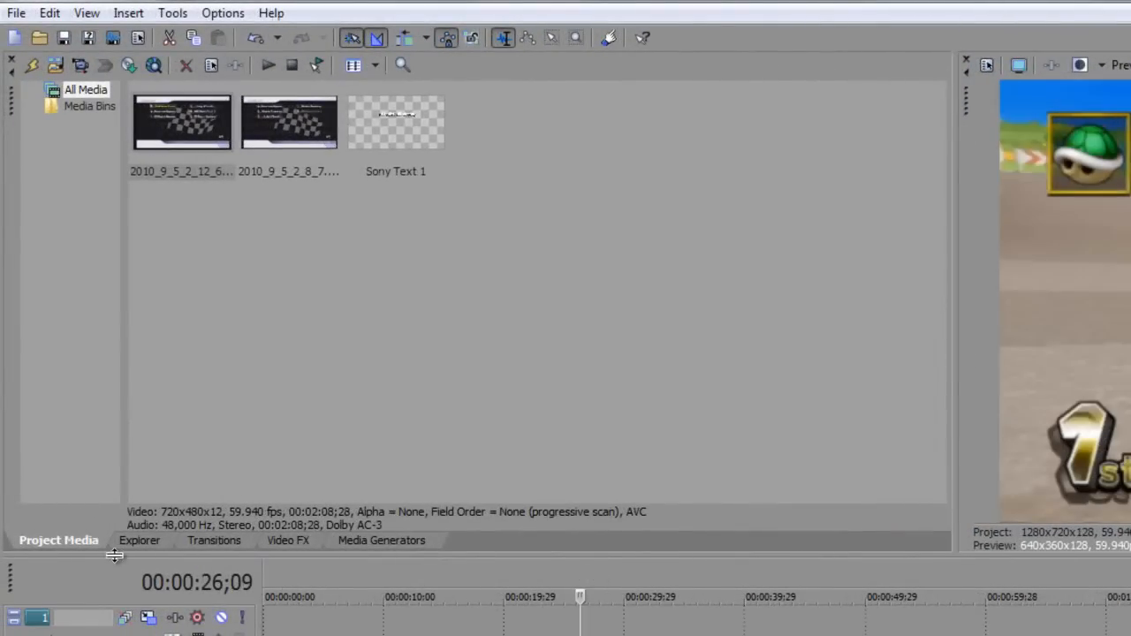
Apply the Wii Brightness and Contrast preset (brightness 0.05, contrast 0.20, center 0.35) to the clip
left_click(288, 541)
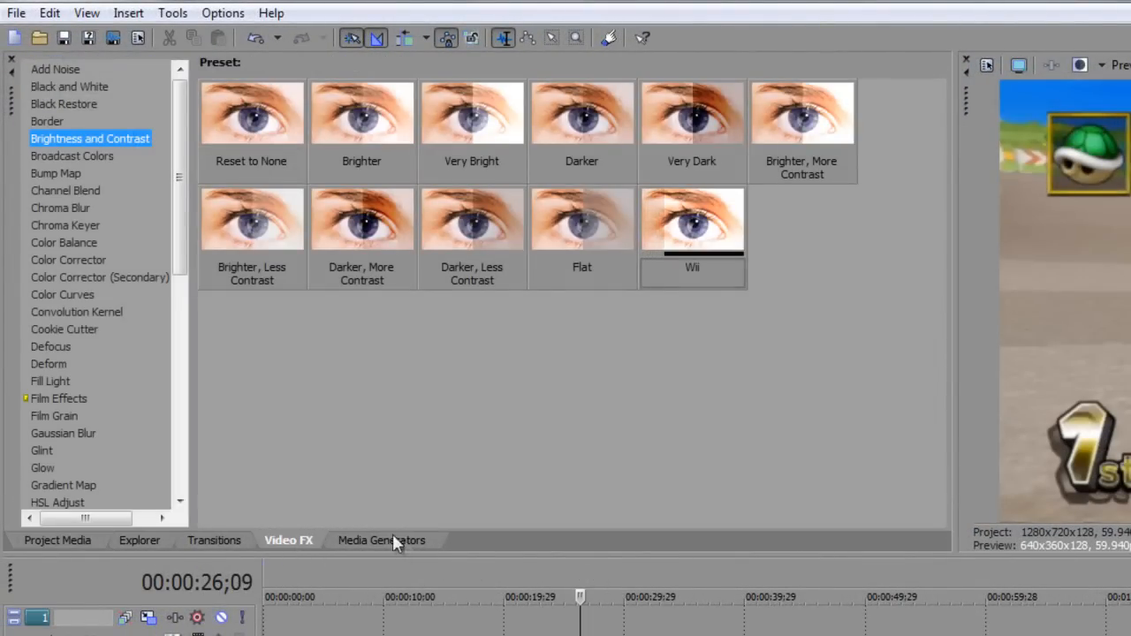
scroll("down", 3)
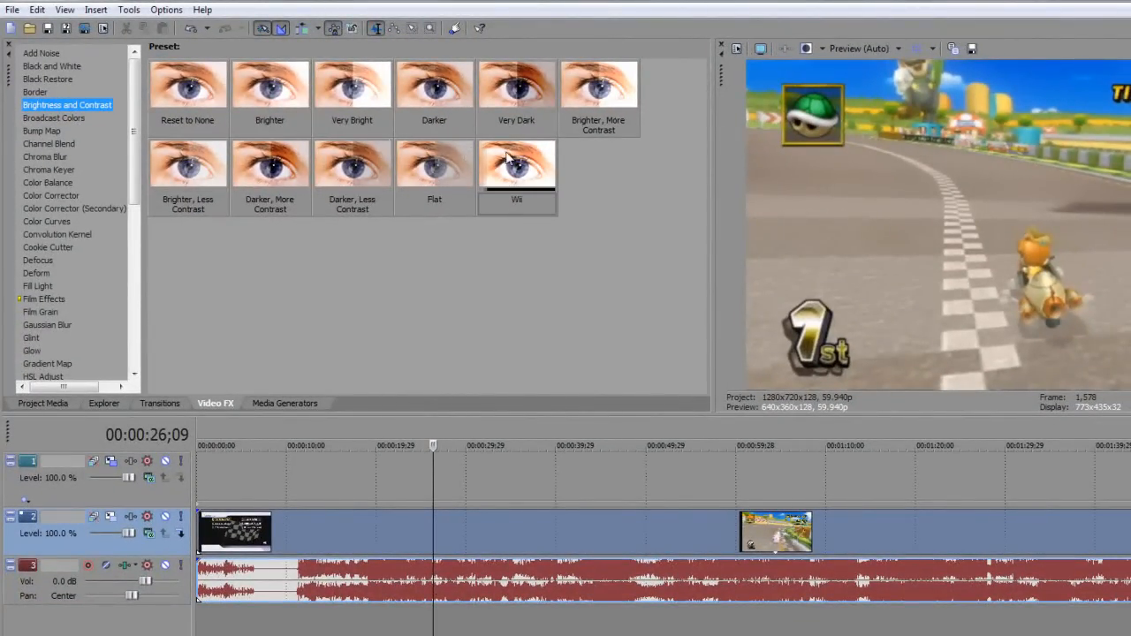
left_click(516, 167)
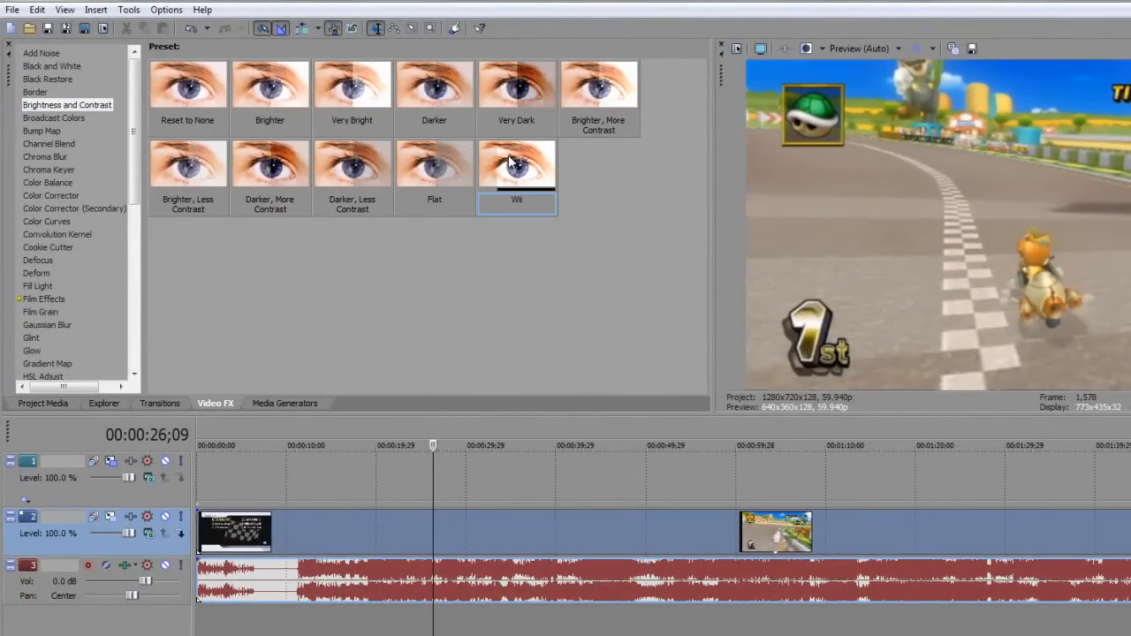
double_click(516, 162)
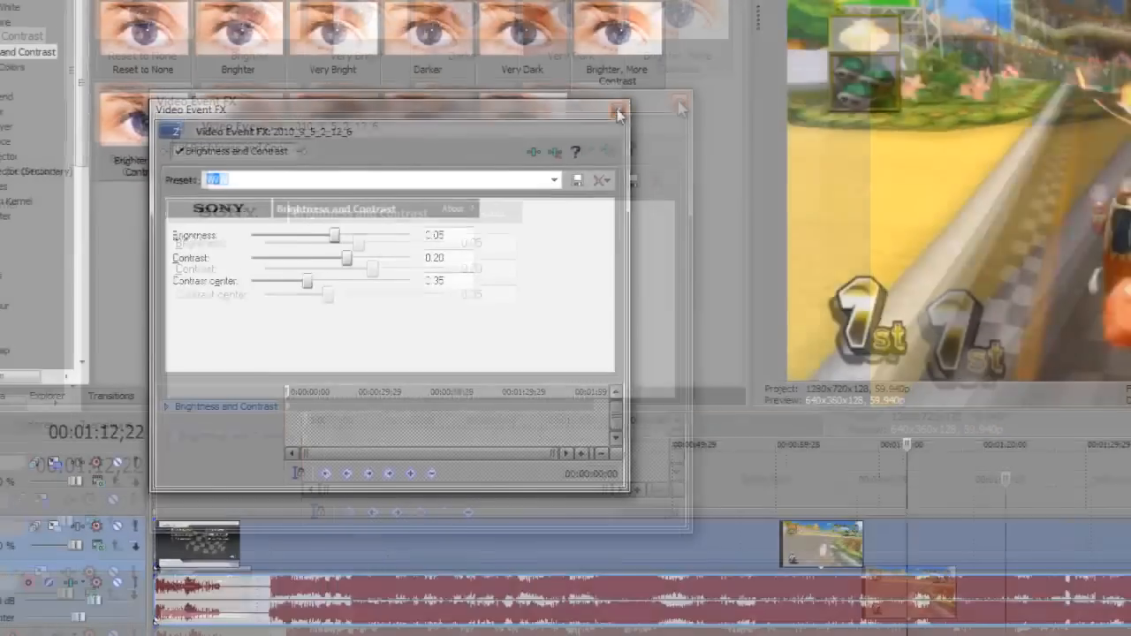
left_click(619, 109)
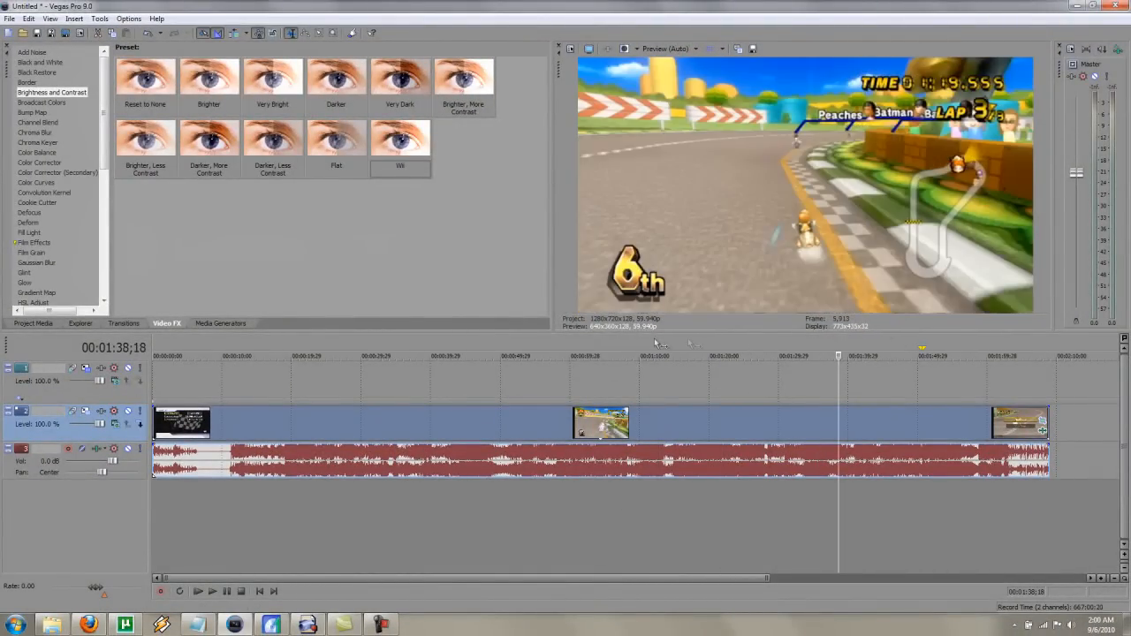
Start Render As with Windows Media Video V11 and the 6 Mbps HD 720-30p Video template
left_click(9, 18)
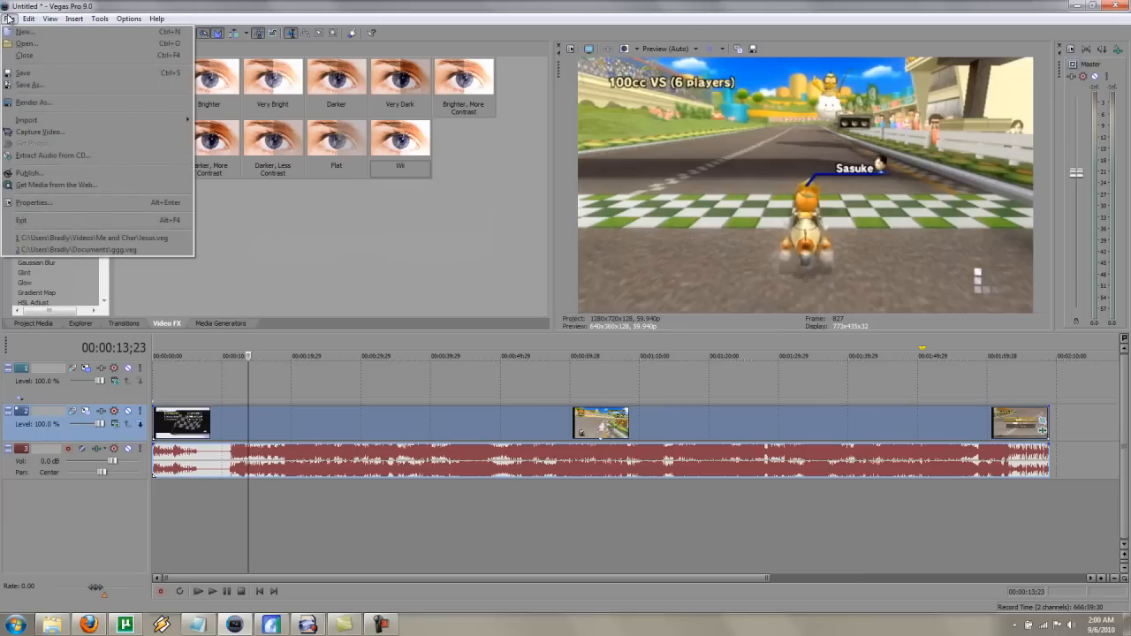
left_click(32, 101)
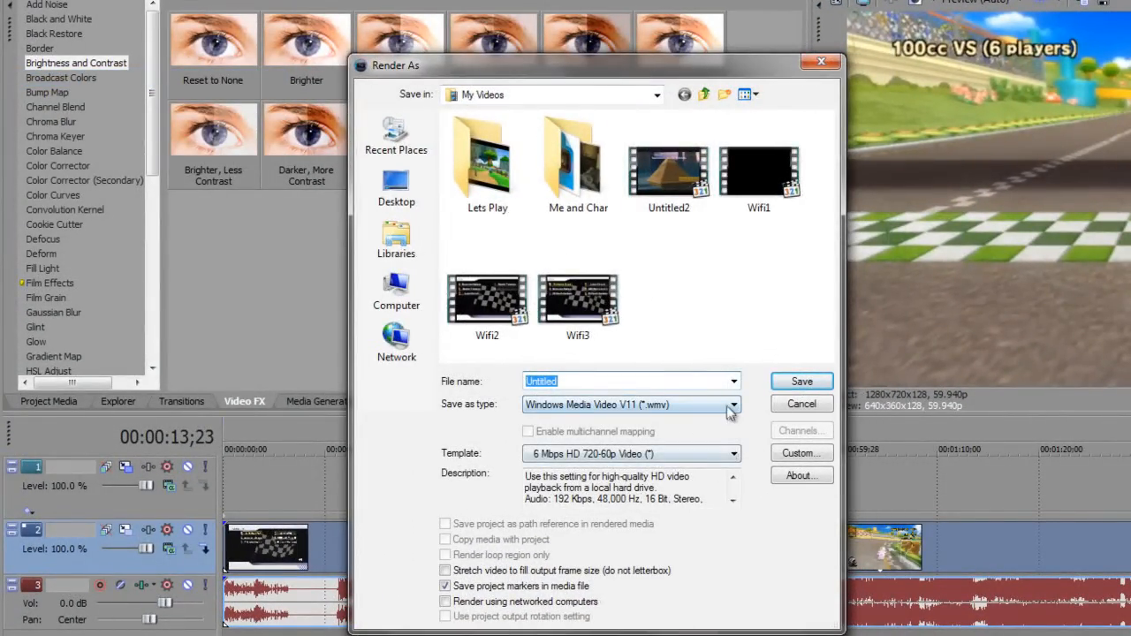
left_click(732, 403)
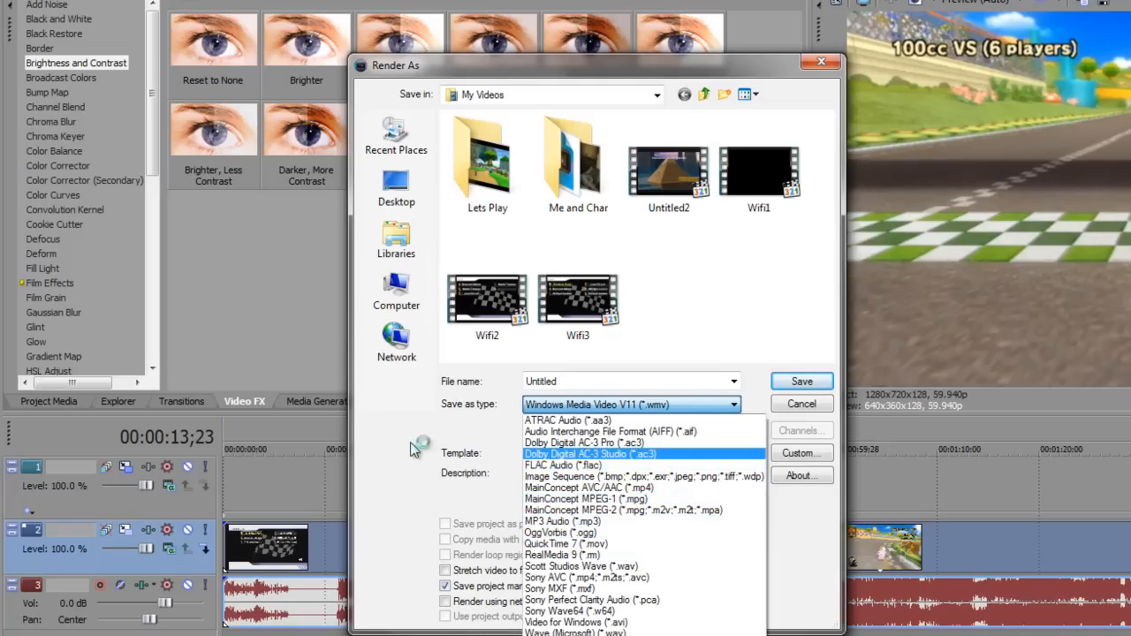
left_click(631, 403)
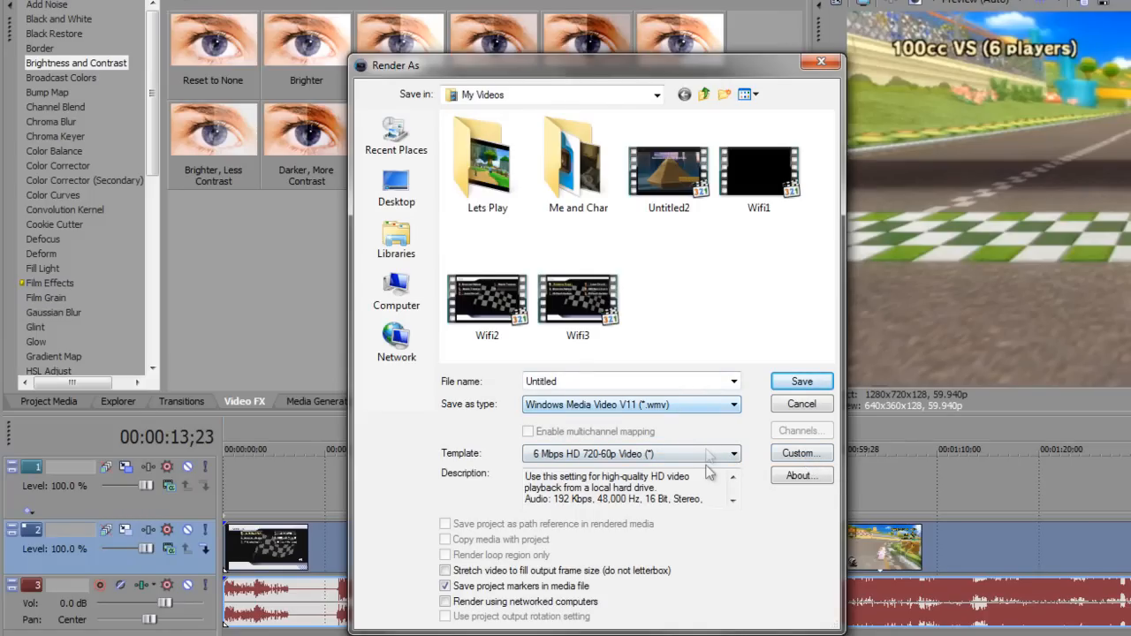
left_click(734, 452)
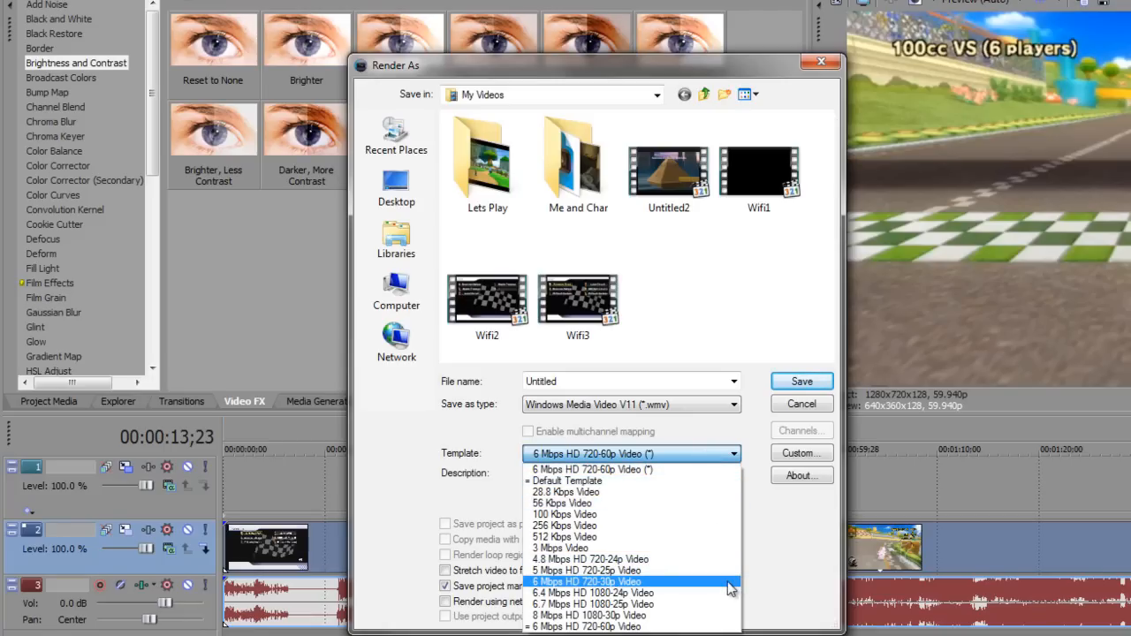
left_click(587, 581)
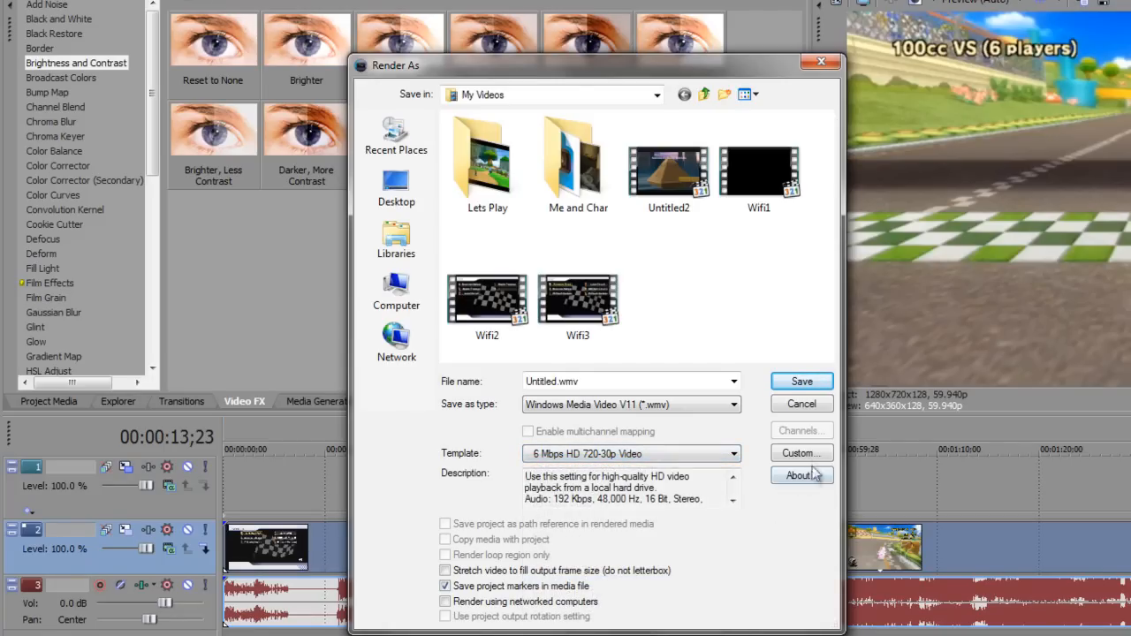
Customise the render video to 1280x720 at 59.94 fps (Double NTSC) with smoothness 100, checking bit rate
left_click(799, 452)
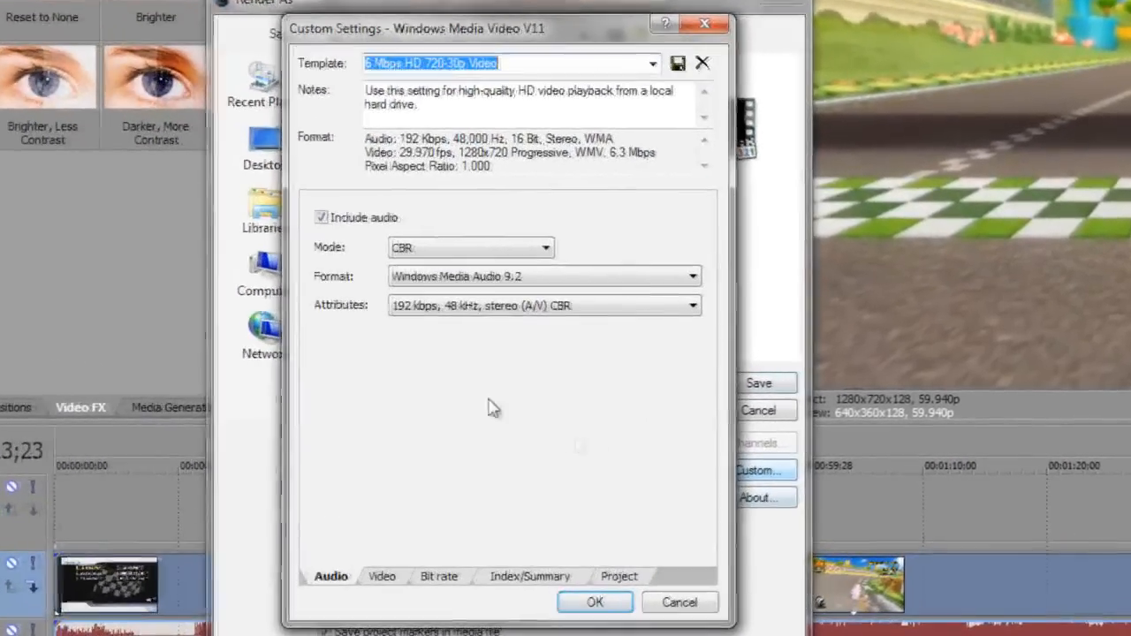
left_click(378, 576)
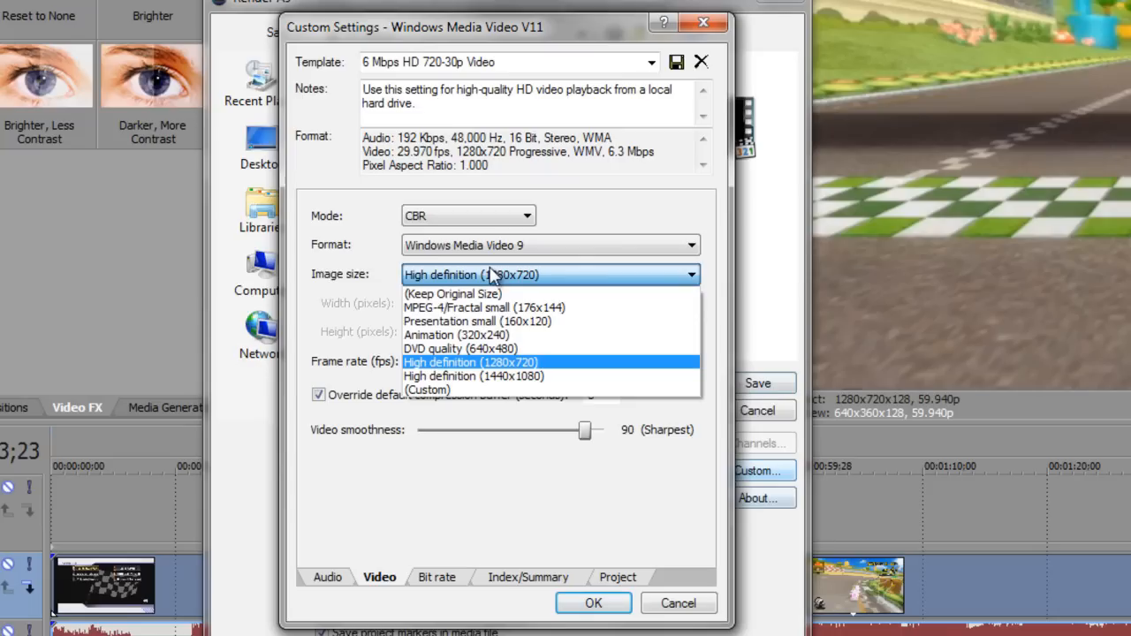
left_click(470, 363)
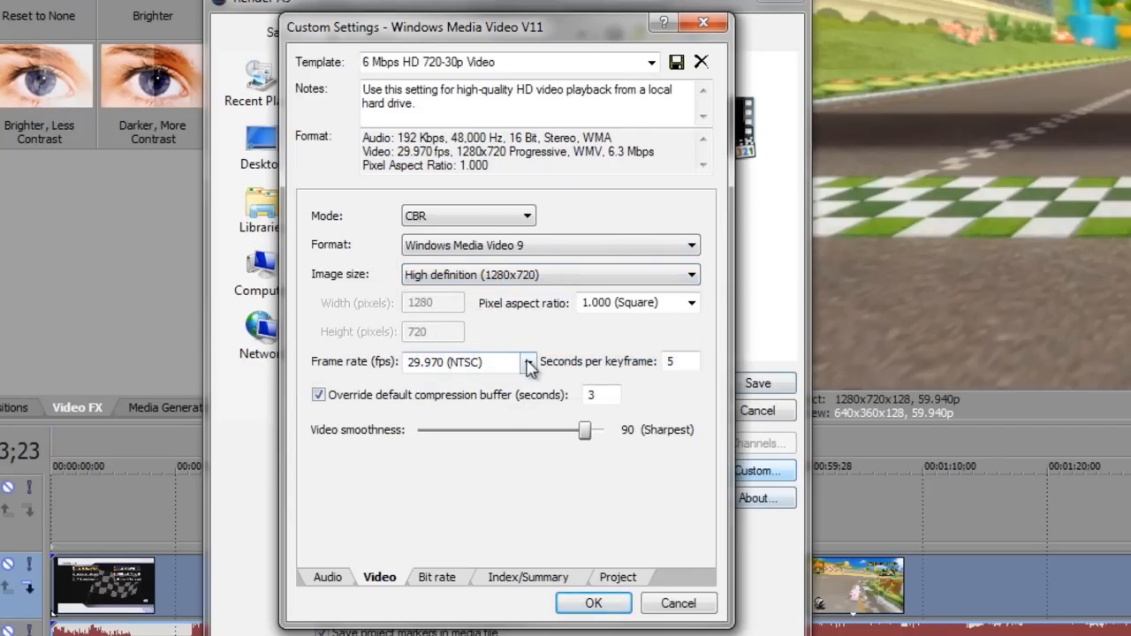
left_click(529, 362)
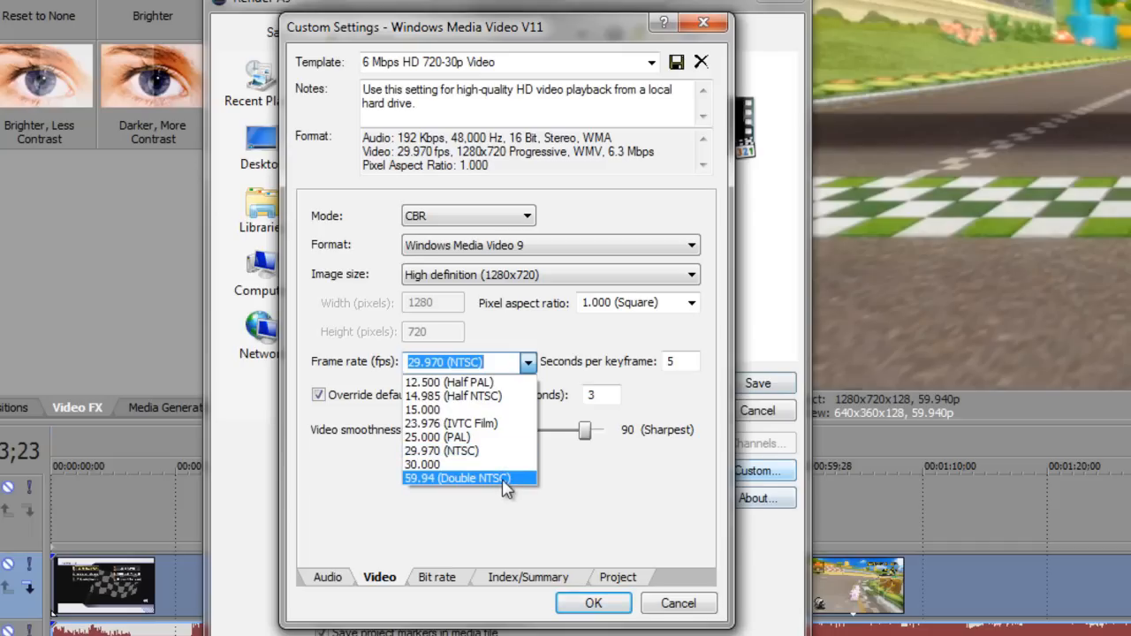
left_click(456, 478)
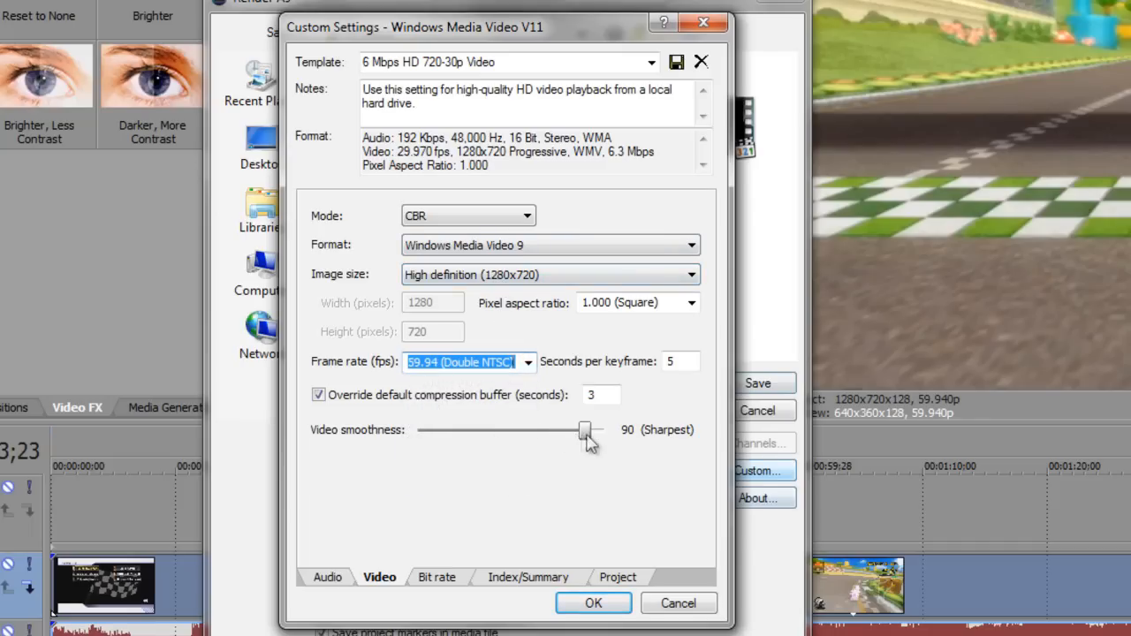
left_click_drag(583, 431, 605, 431)
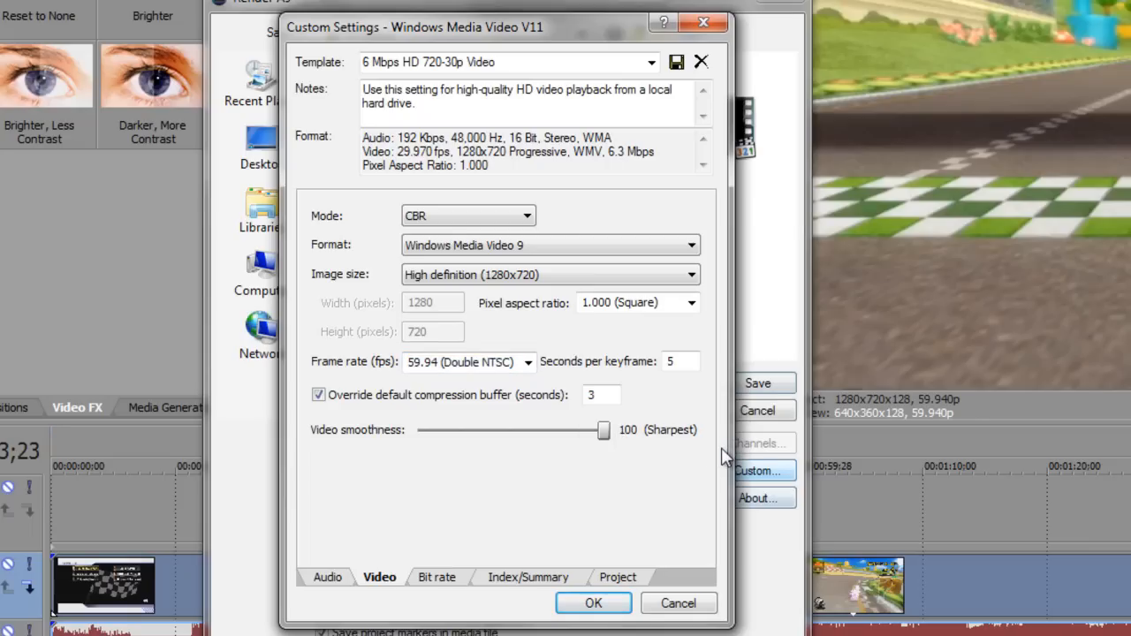
mouse_move(361, 516)
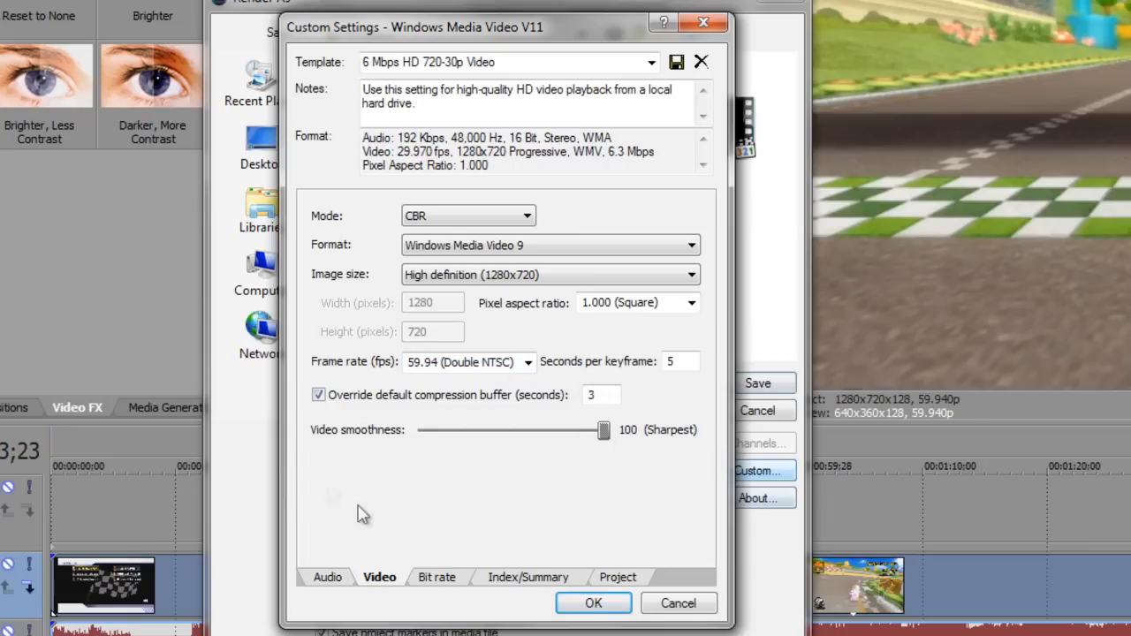
left_click(437, 576)
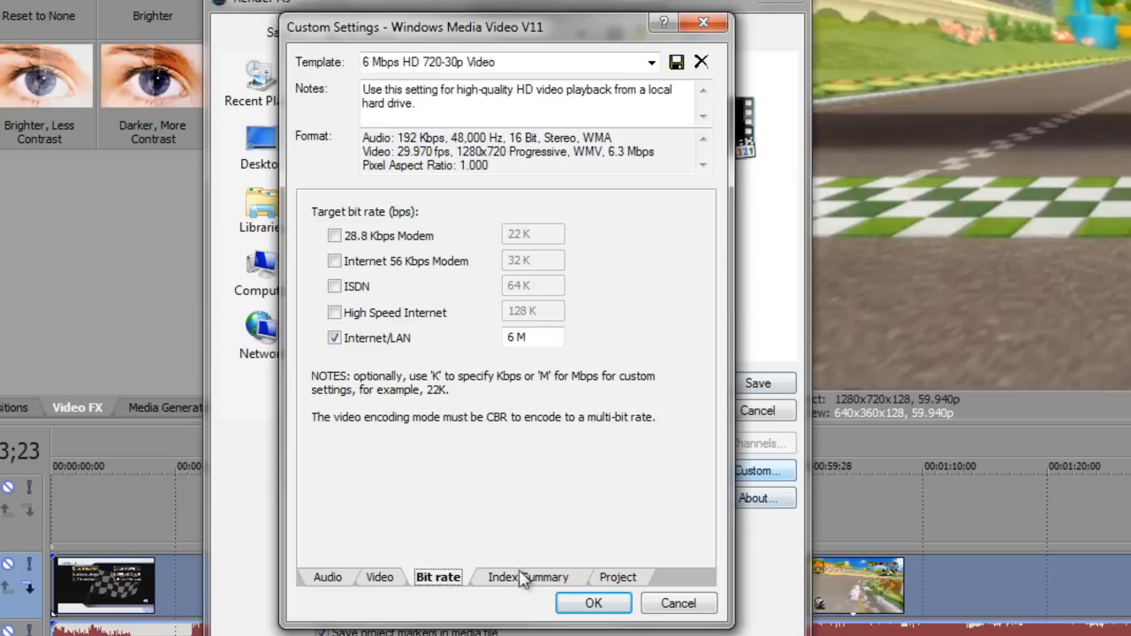
left_click(379, 576)
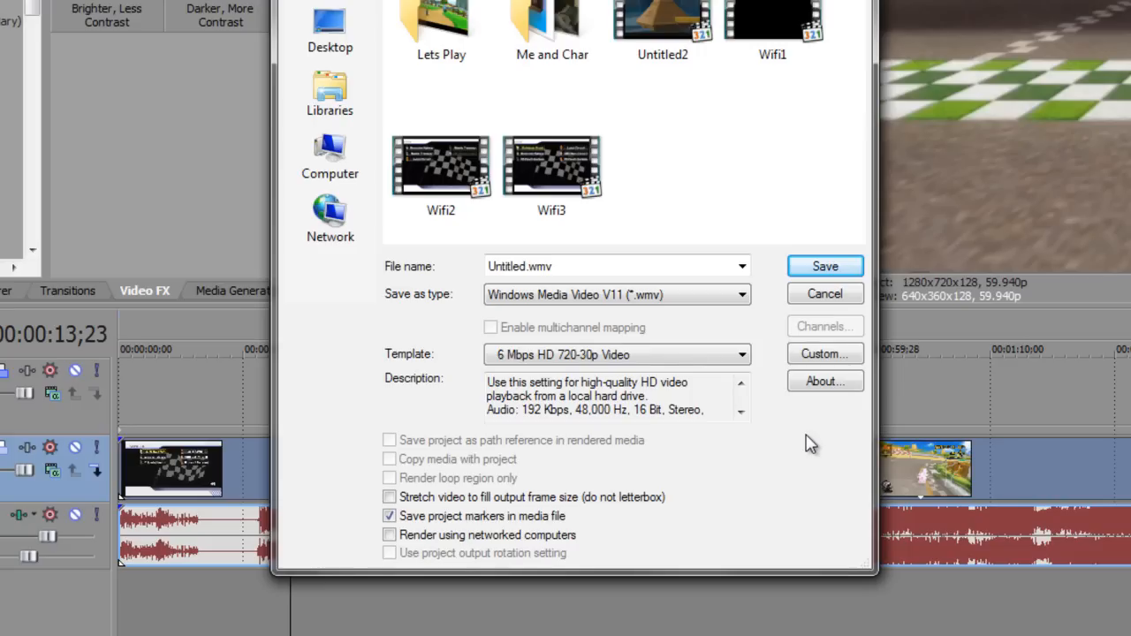
mouse_move(767, 318)
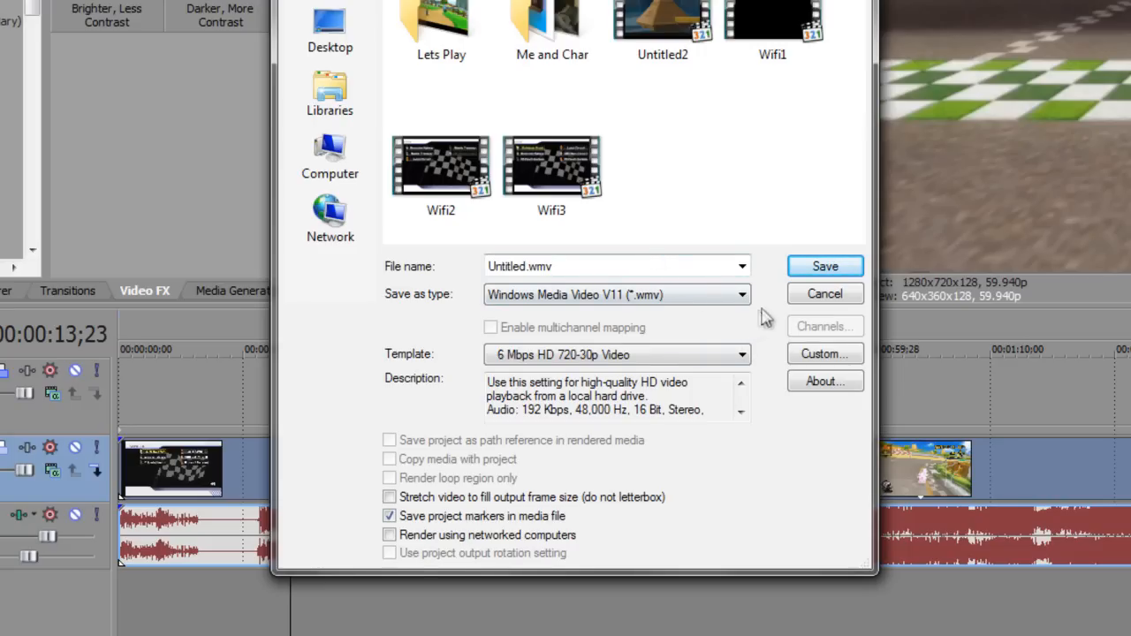